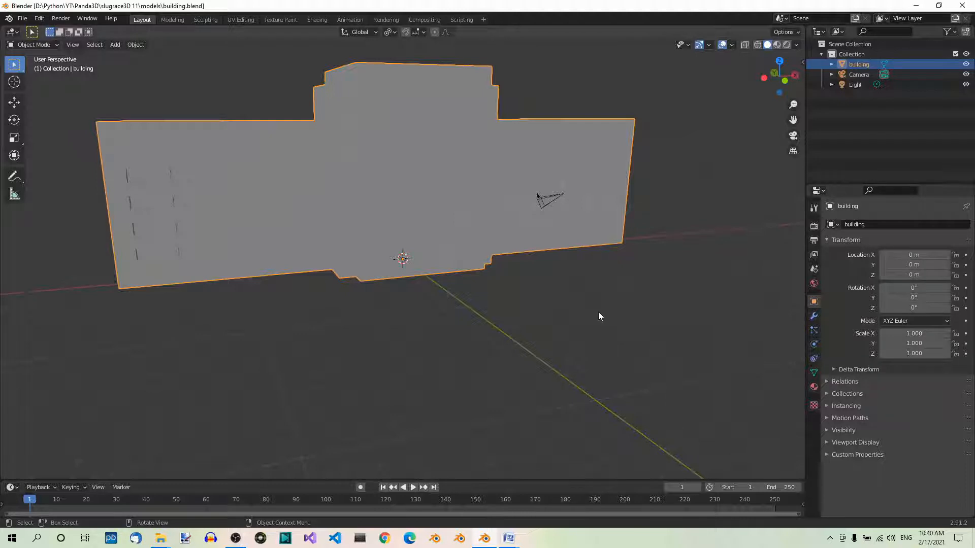
mouse_move(532, 276)
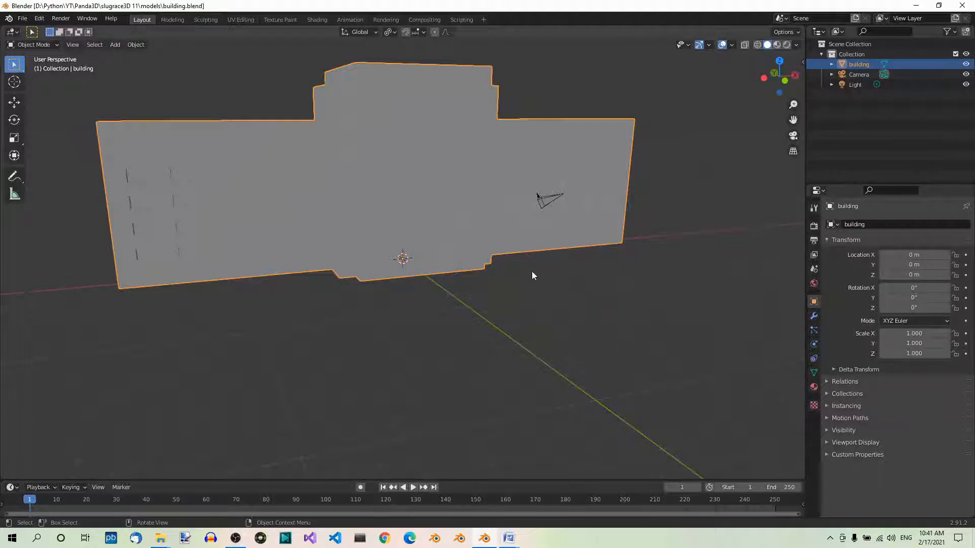
mouse_move(435, 209)
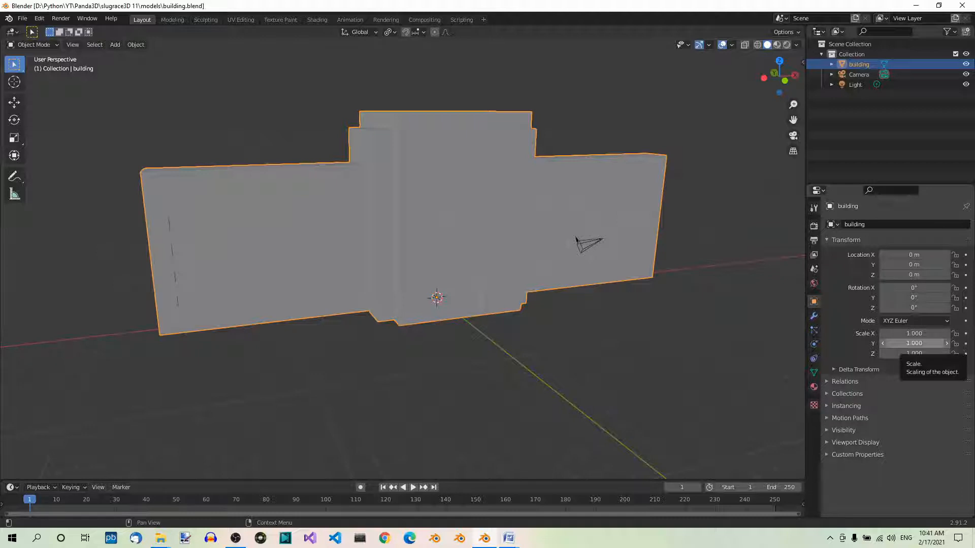
mouse_move(496, 246)
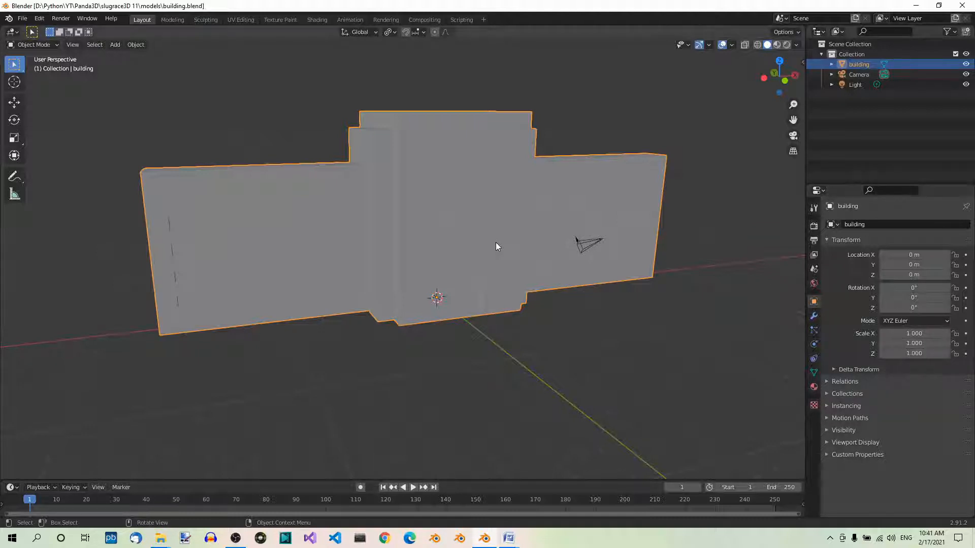
mouse_move(487, 227)
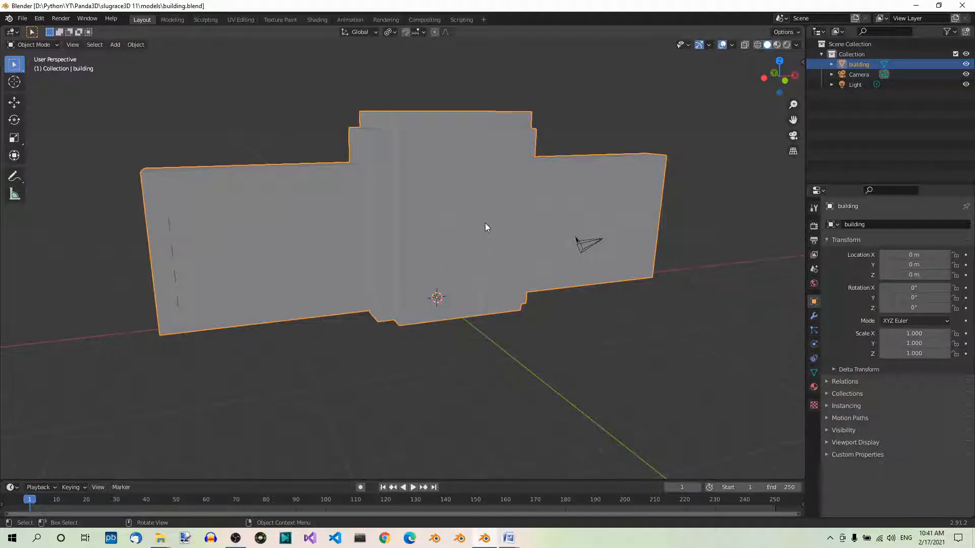
mouse_move(601, 230)
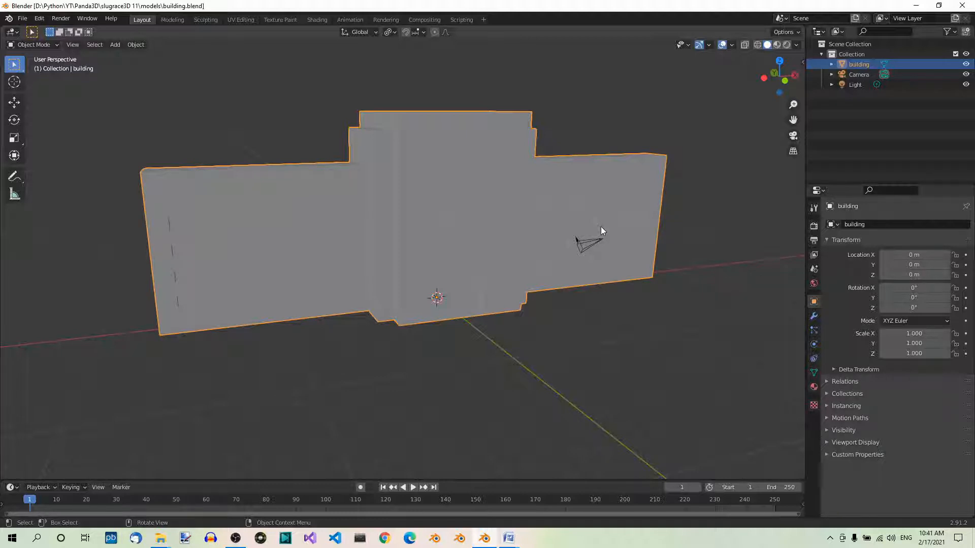
mouse_move(914, 264)
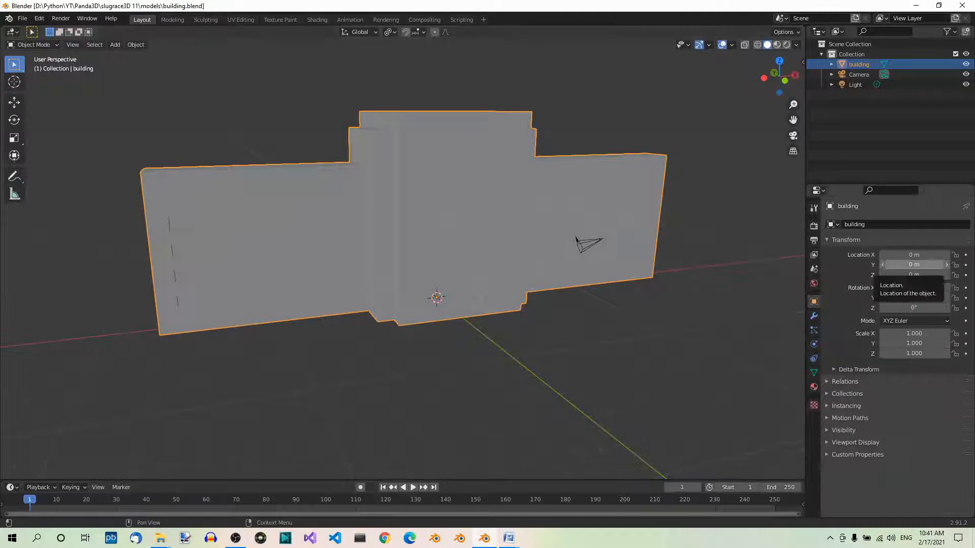
mouse_move(467, 180)
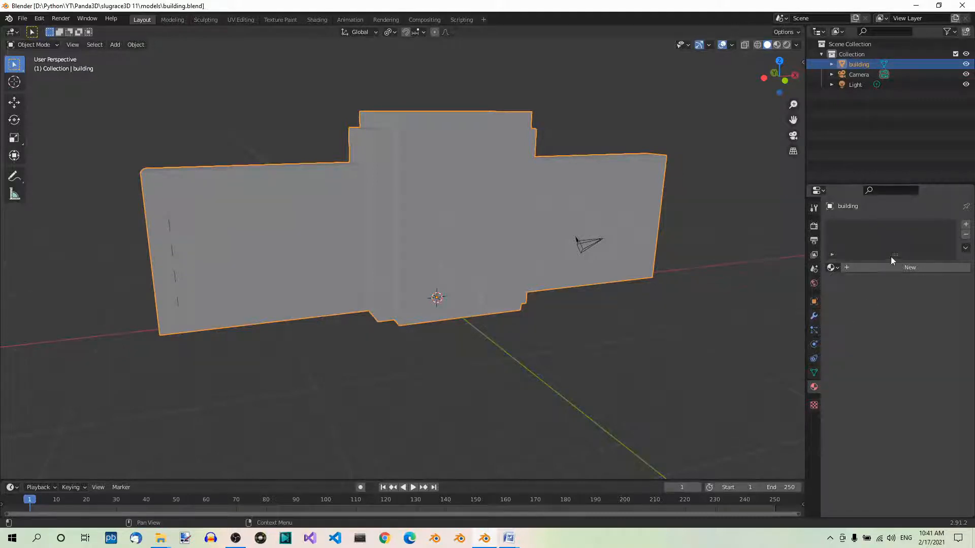
mouse_move(896, 313)
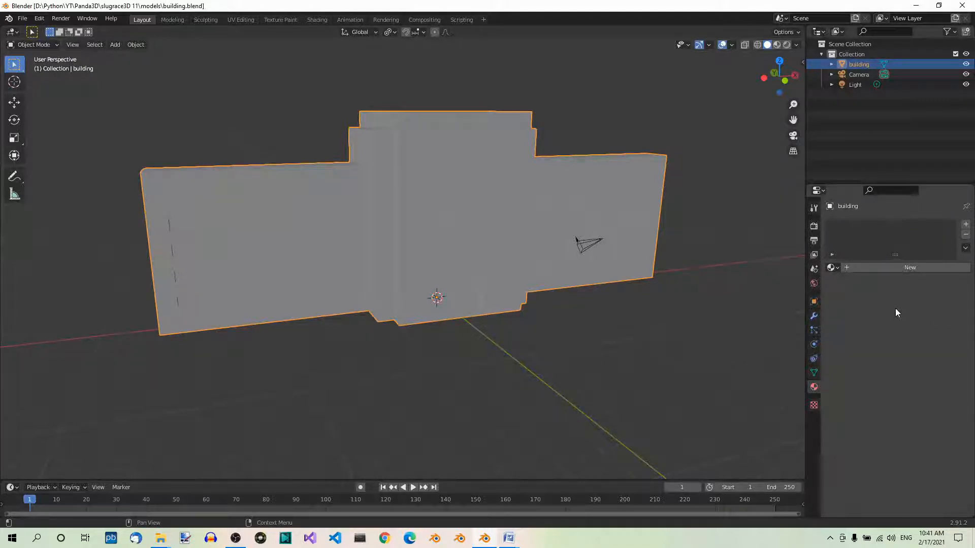
Create a new material on the building and rename it 'wall'.
click(909, 267)
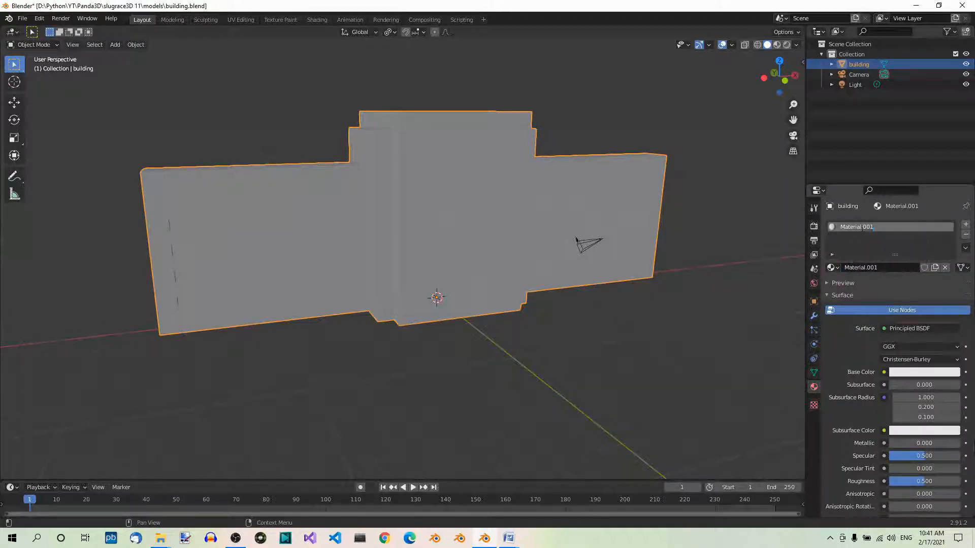
double_click(879, 226)
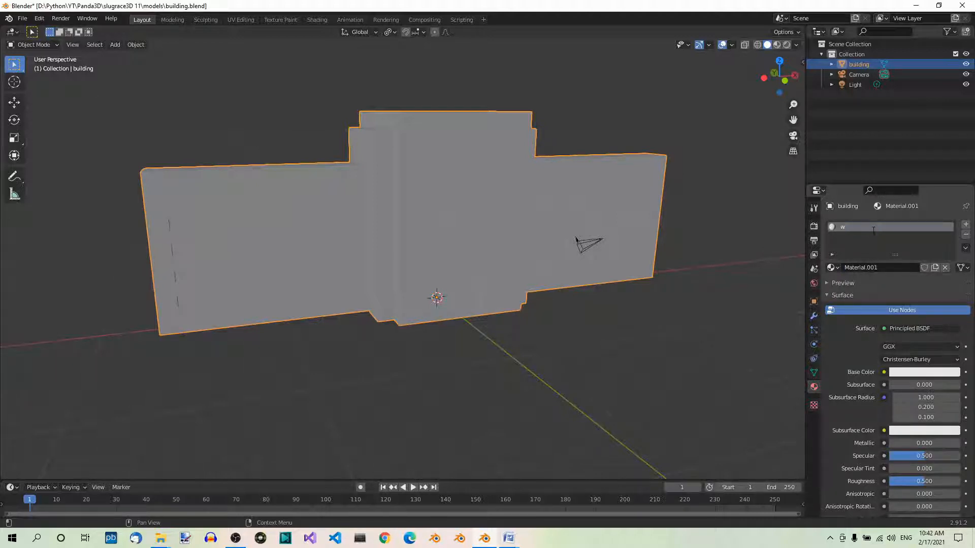
text(wall)
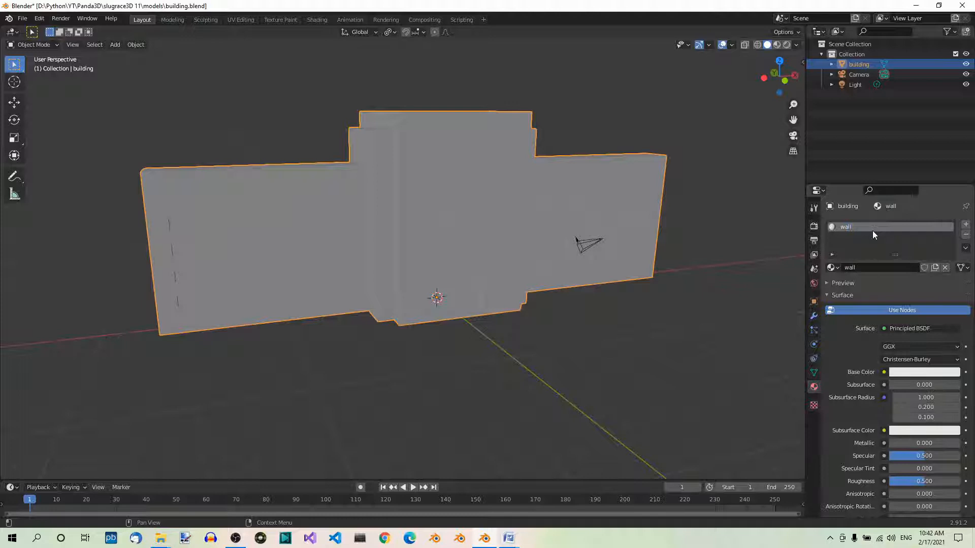
mouse_move(902, 310)
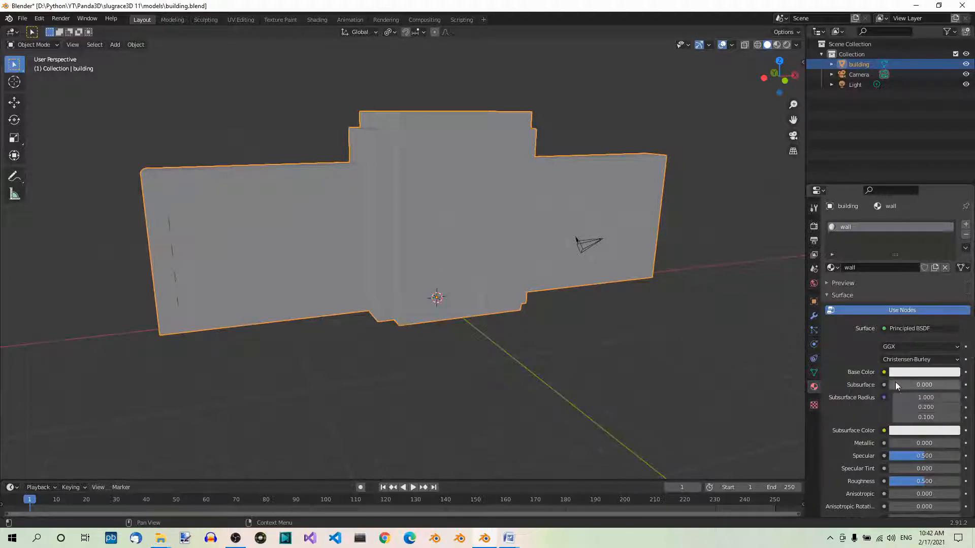
Set the wall material's base colour to orange by entering a hex value.
click(924, 372)
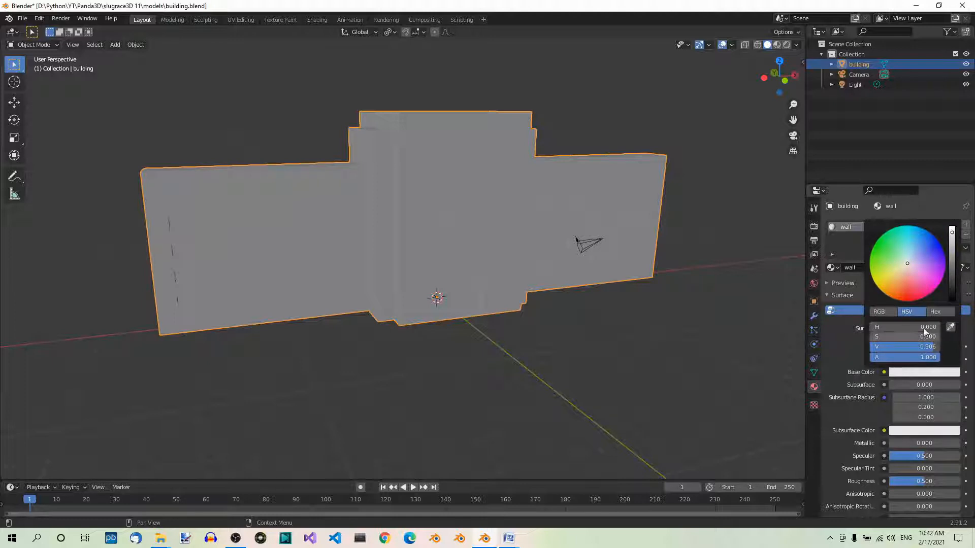
click(935, 311)
text(E)
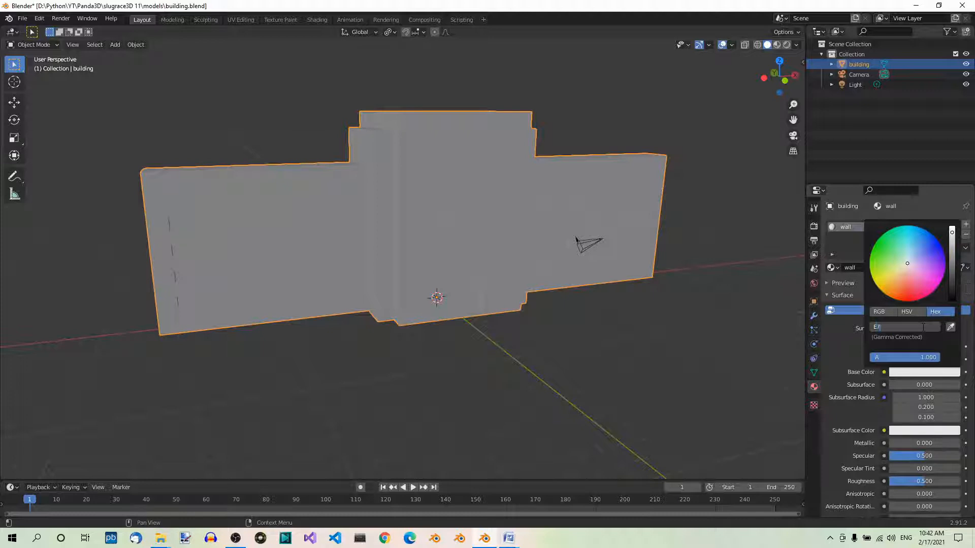
text(79A)
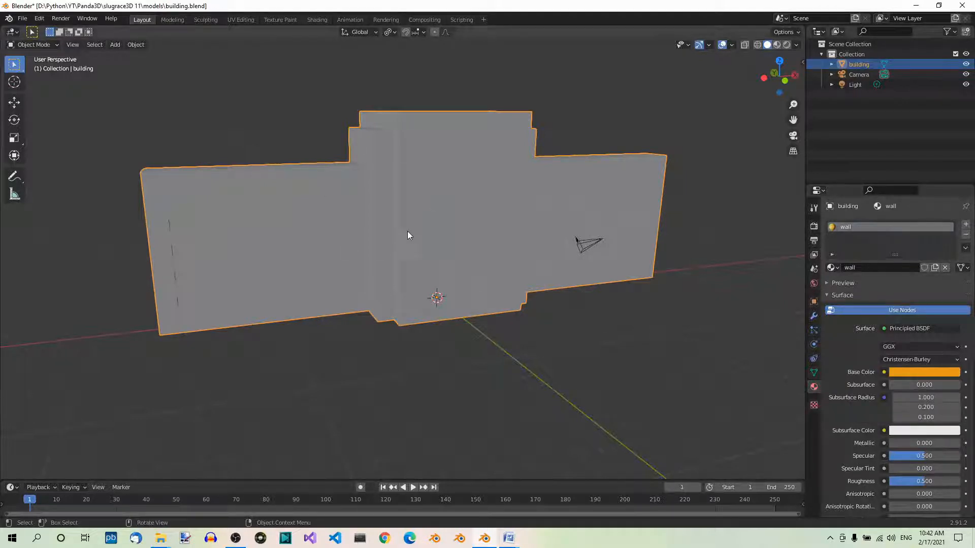
mouse_move(578, 120)
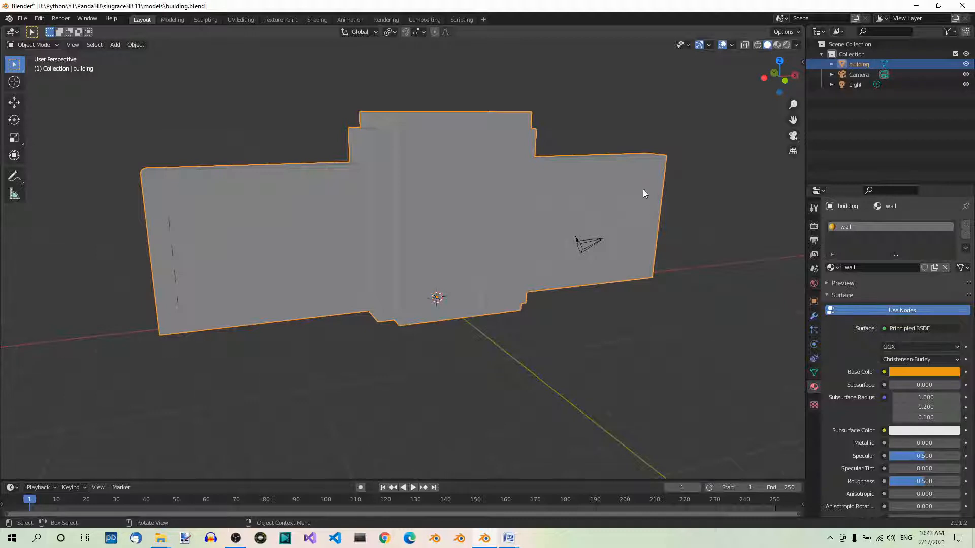
mouse_move(506, 258)
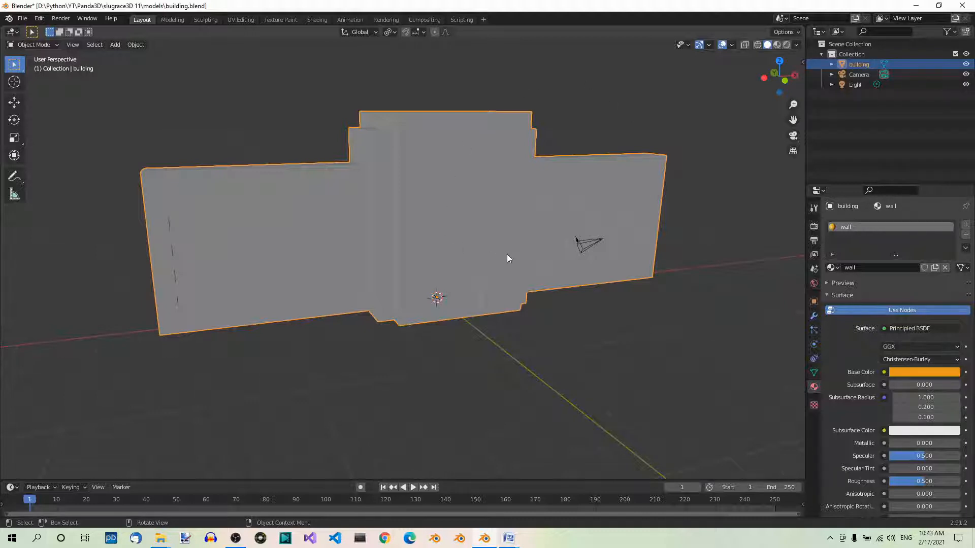
mouse_move(734, 95)
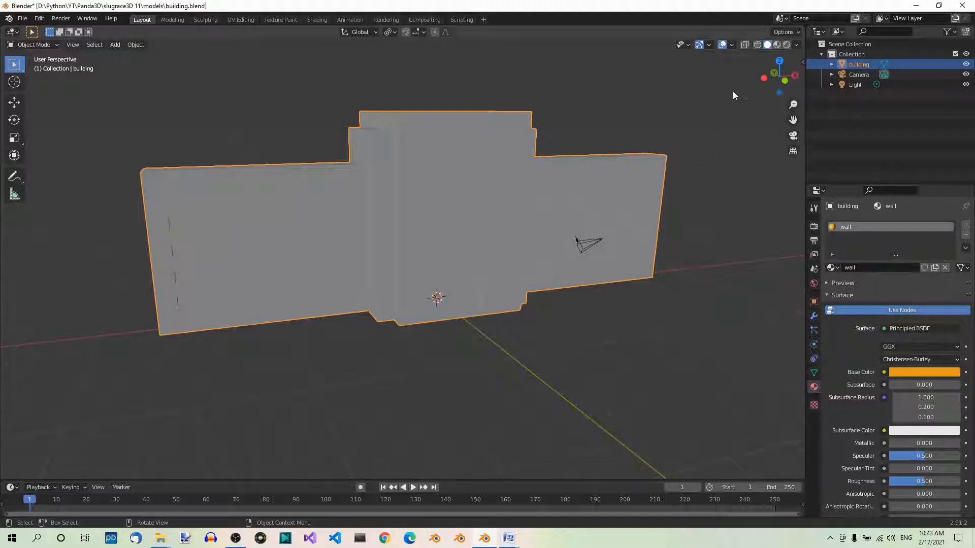
click(776, 44)
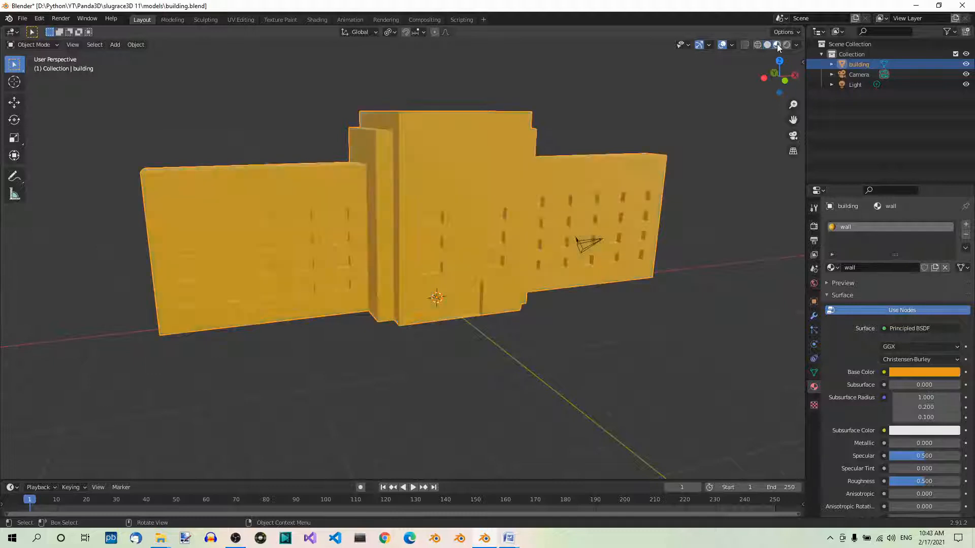
click(776, 44)
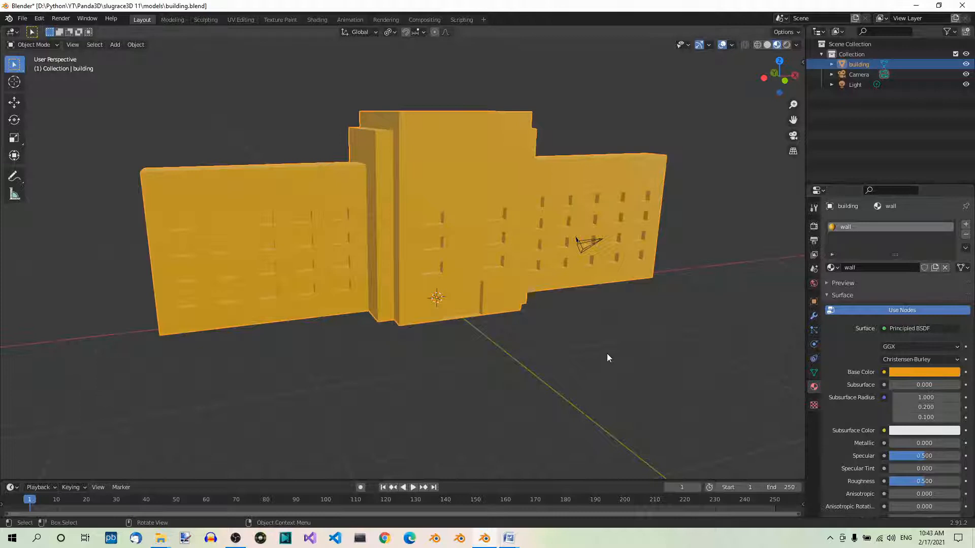
key(ctrl+s)
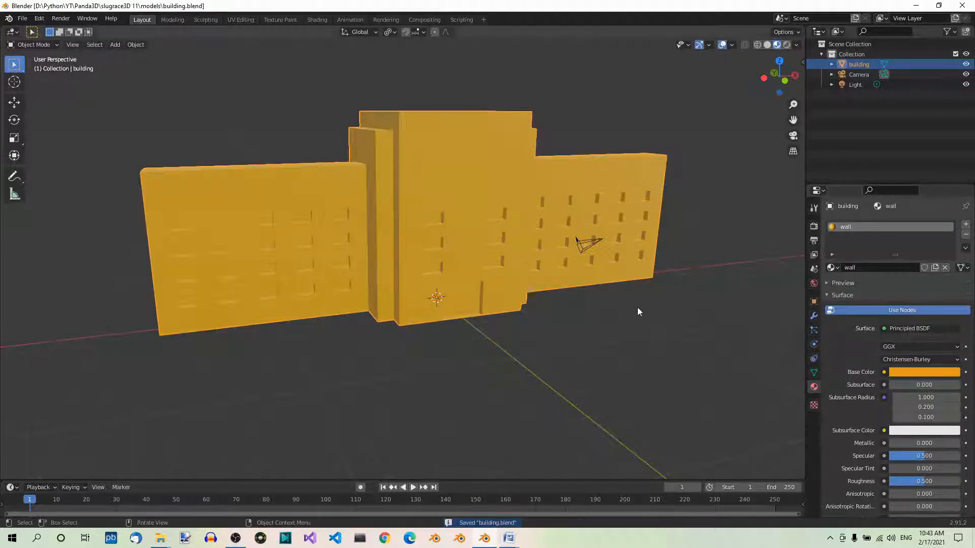
mouse_move(280, 235)
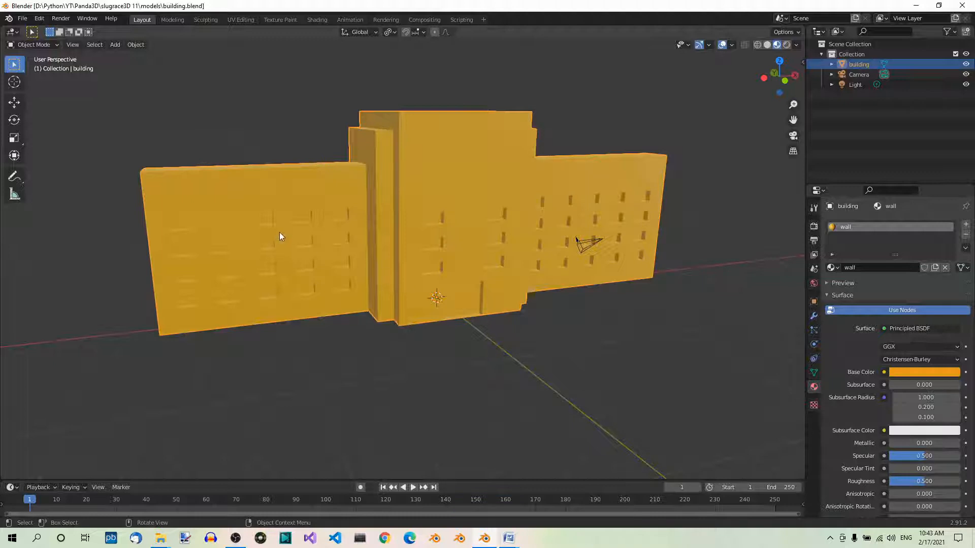
mouse_move(650, 300)
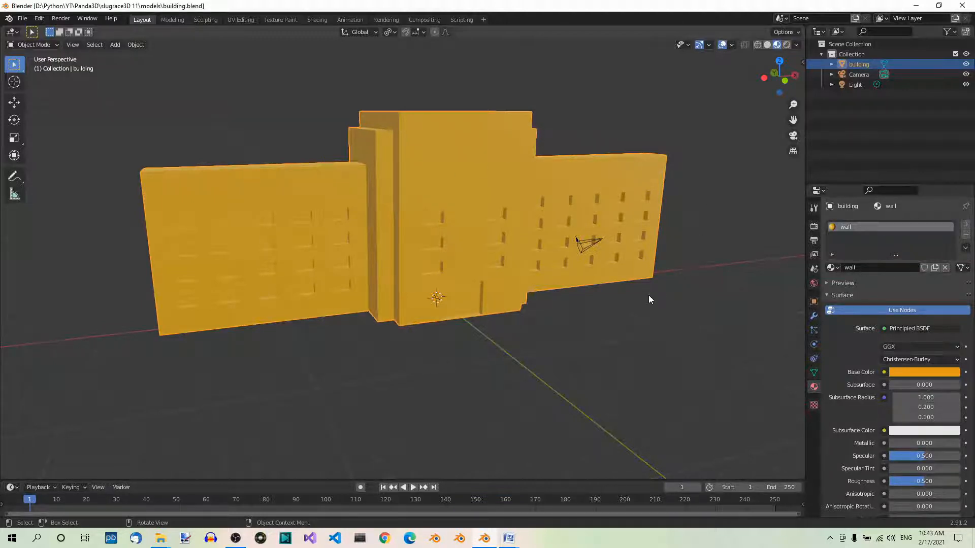
mouse_move(484, 131)
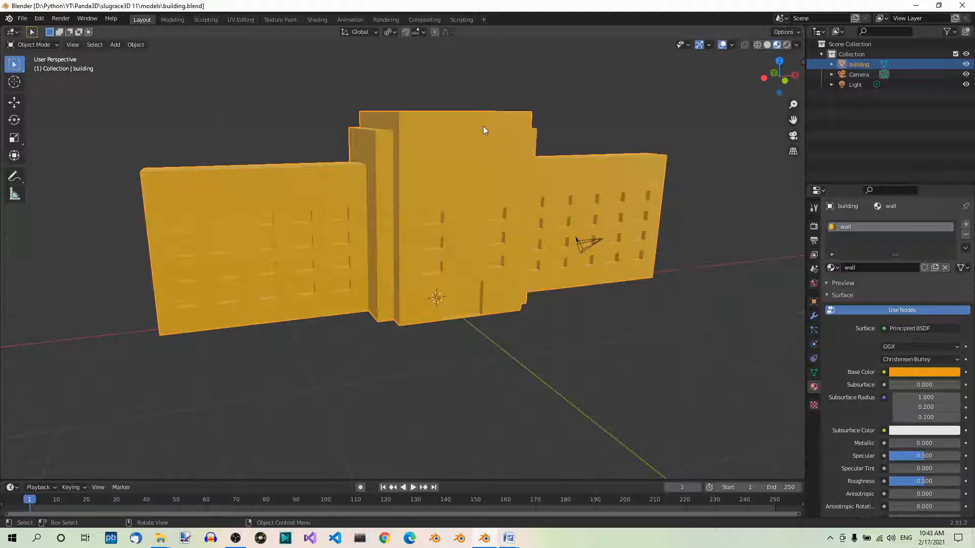
mouse_move(235, 286)
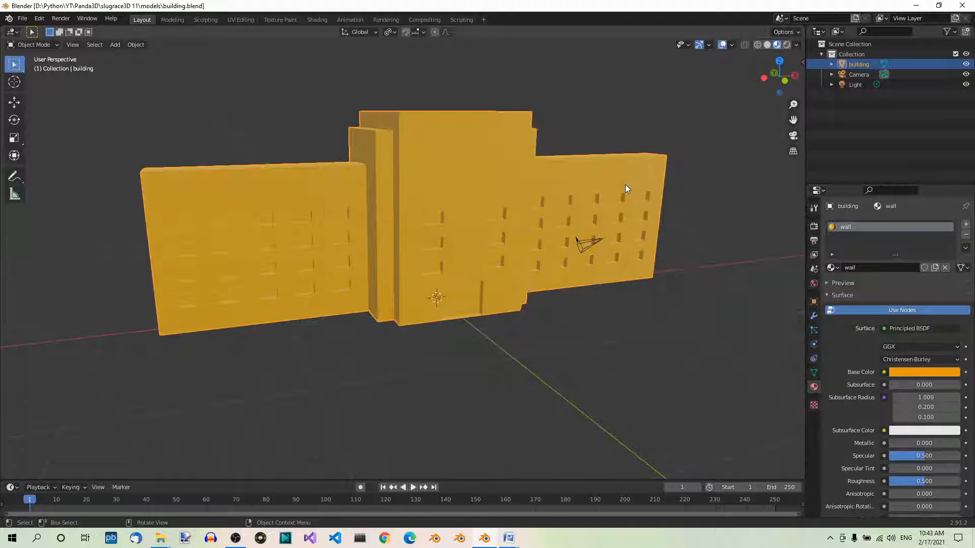
mouse_move(502, 215)
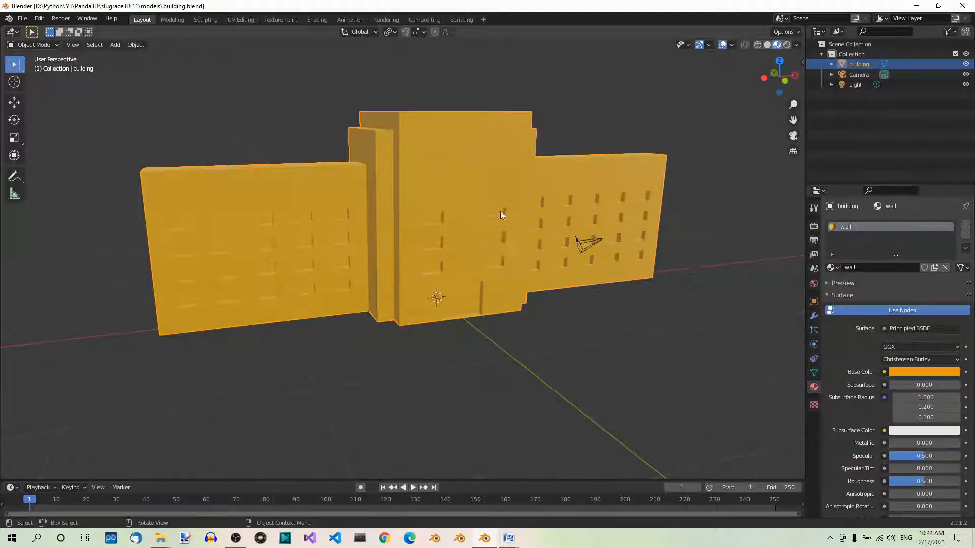
mouse_move(445, 320)
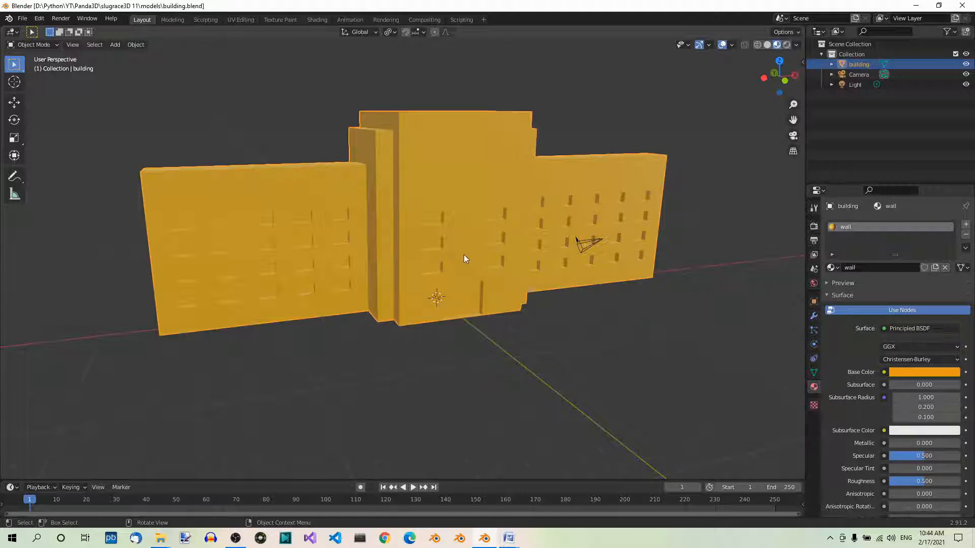
Enter edit mode on the building and switch to a see-through wireframe display.
key(Tab)
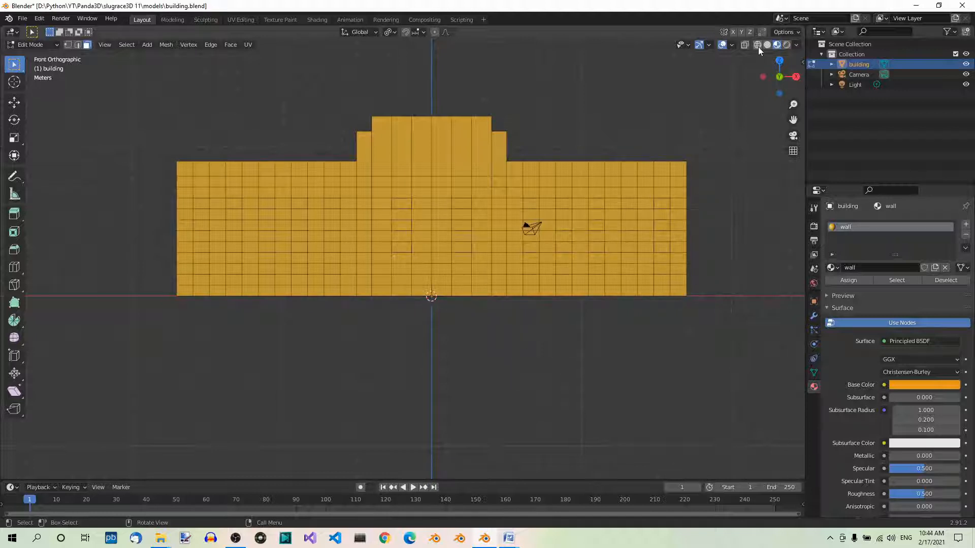
click(757, 44)
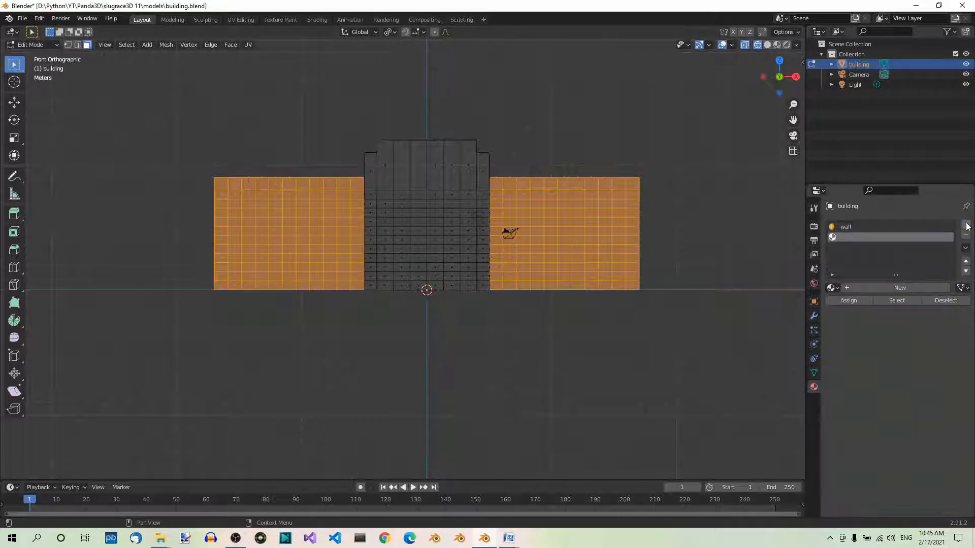
Create a new material named 'wings' in the empty second slot.
click(899, 287)
text(wings)
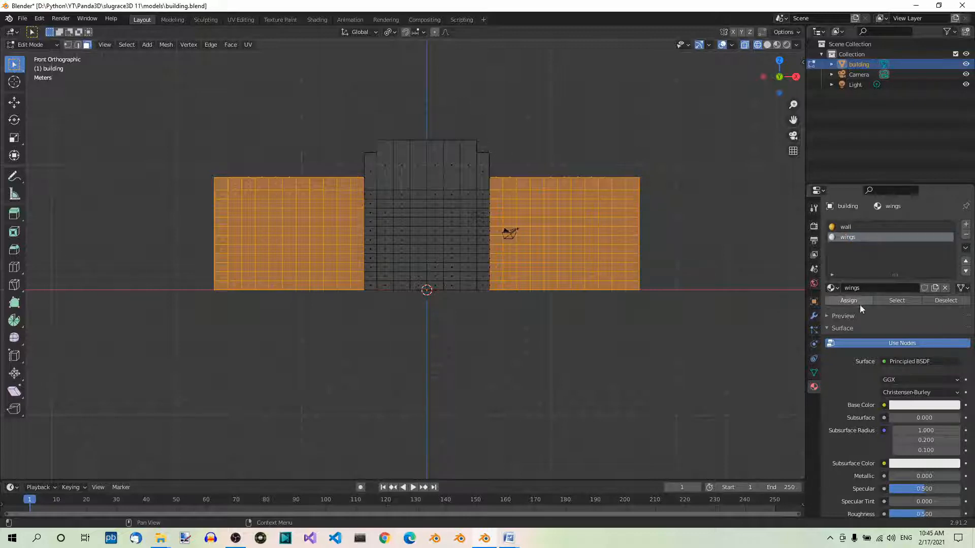
mouse_move(848, 300)
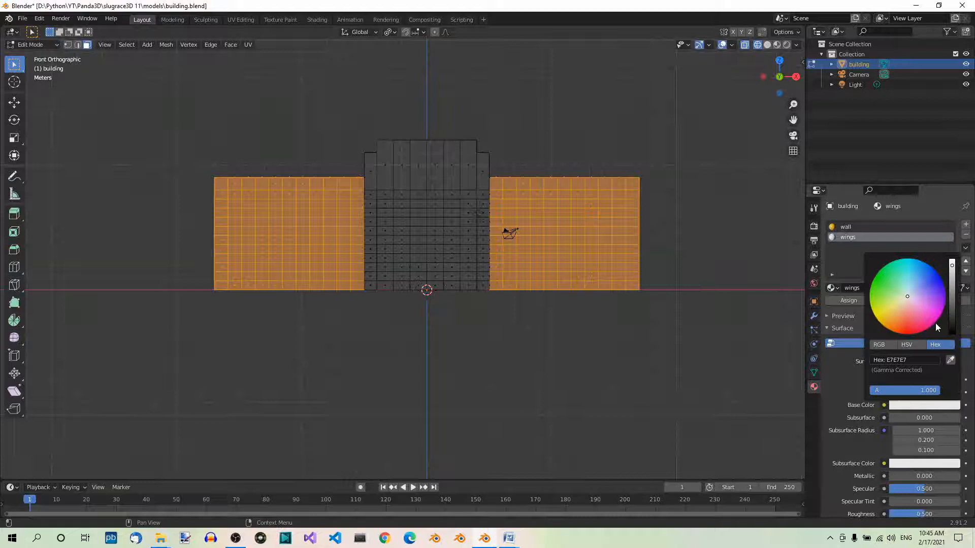
Give the wings material a brown hex colour, then return to object mode.
click(905, 360)
text(6B)
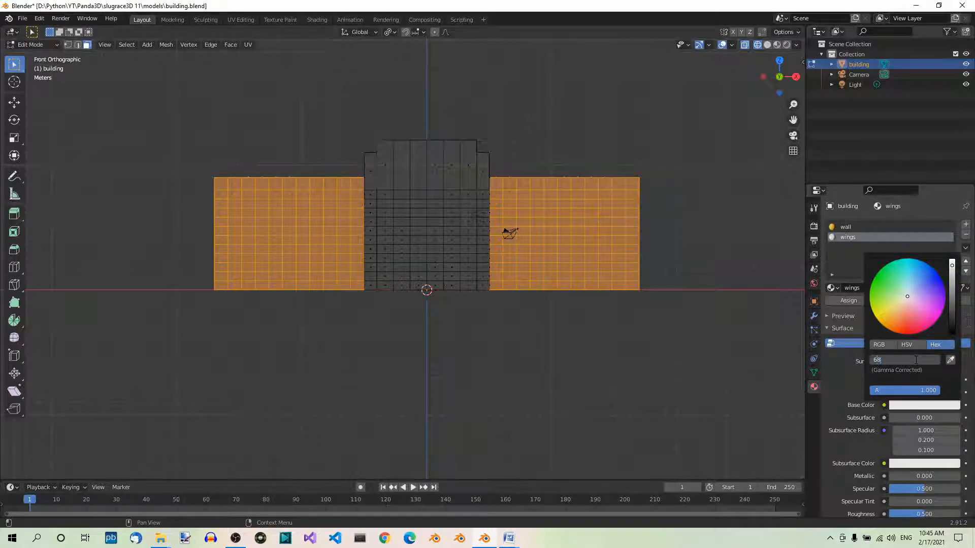
text(4)
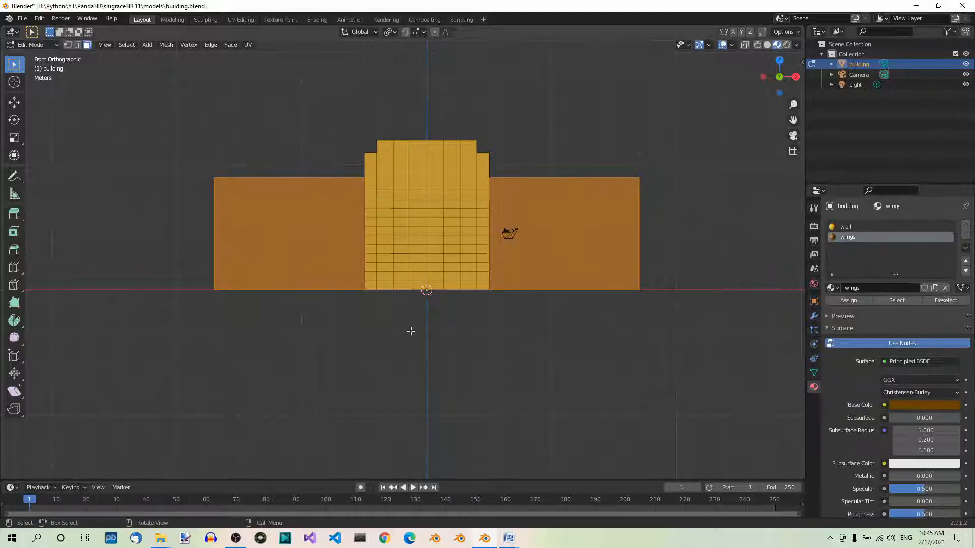
key(Tab)
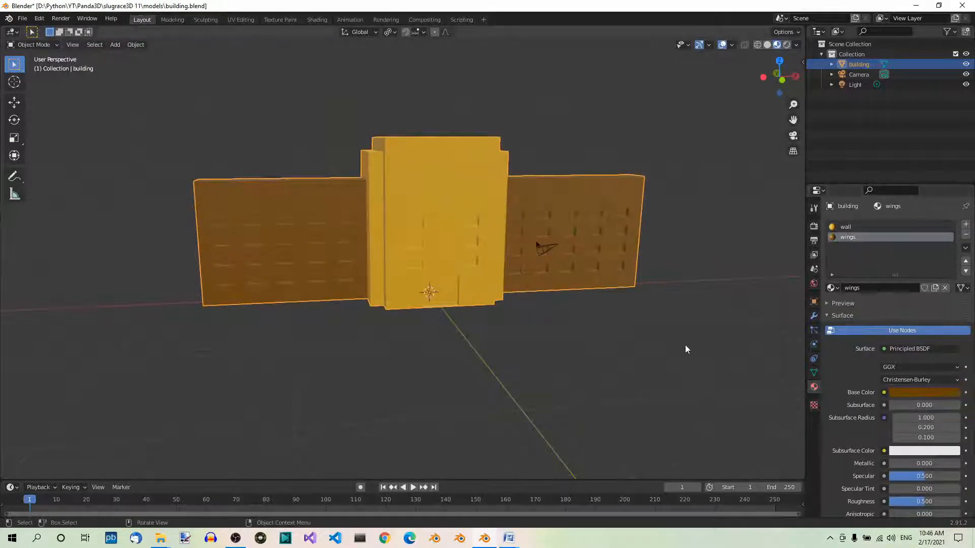
mouse_move(662, 340)
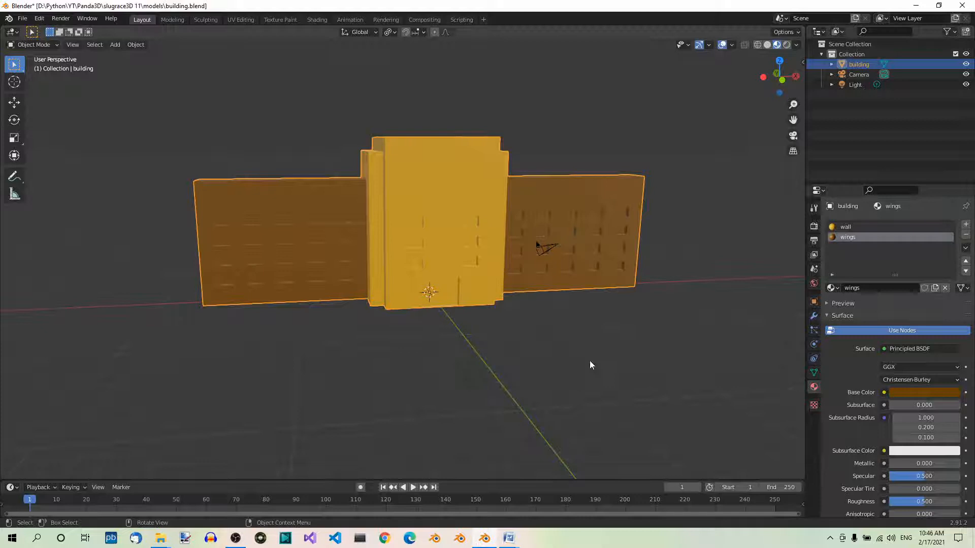
mouse_move(595, 371)
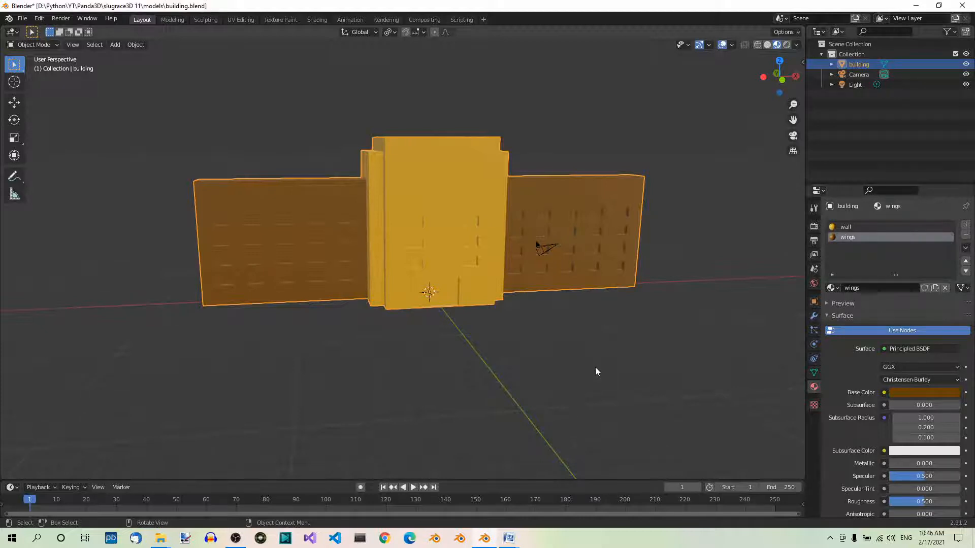
Re-enter edit mode on the brown-winged building mesh.
key(Tab)
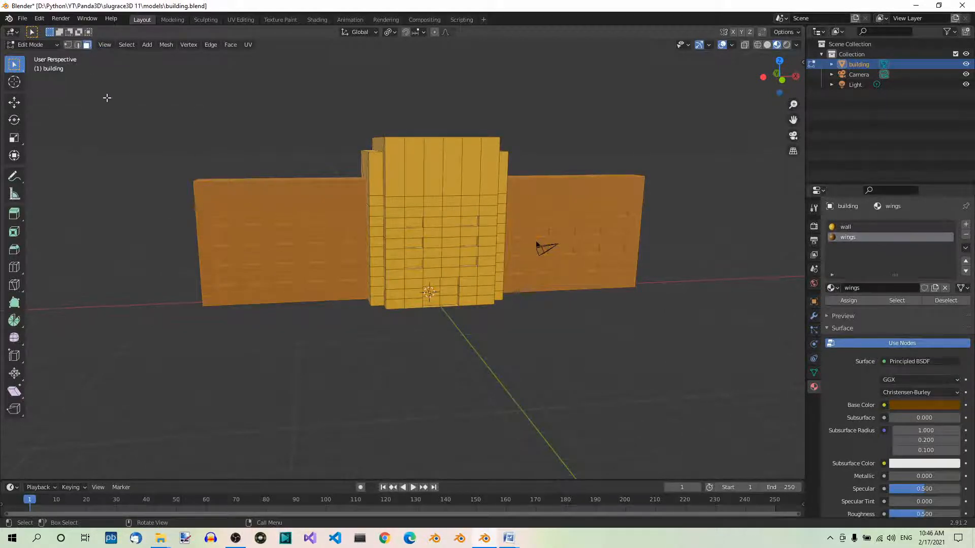
Toggle the building mesh to a see-through wireframe display.
click(756, 44)
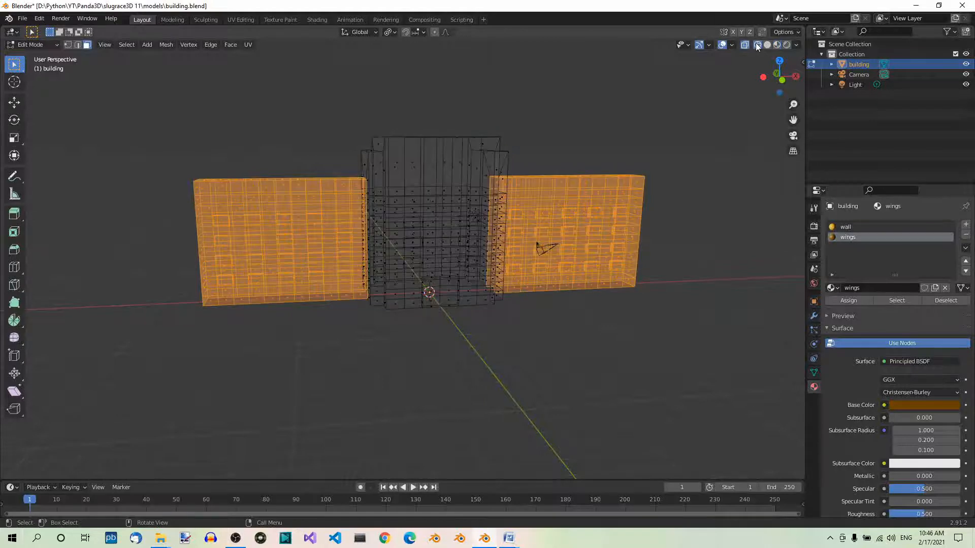
click(757, 44)
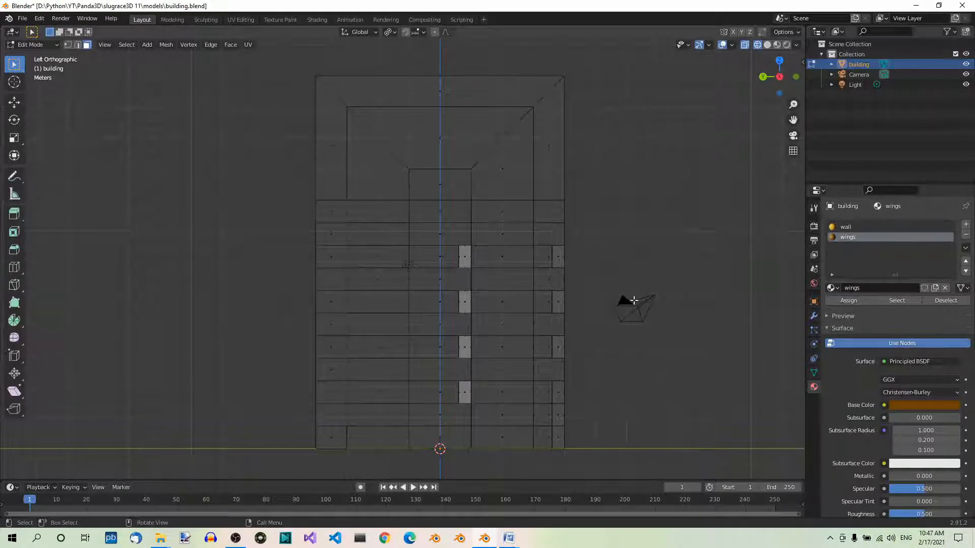
mouse_move(528, 296)
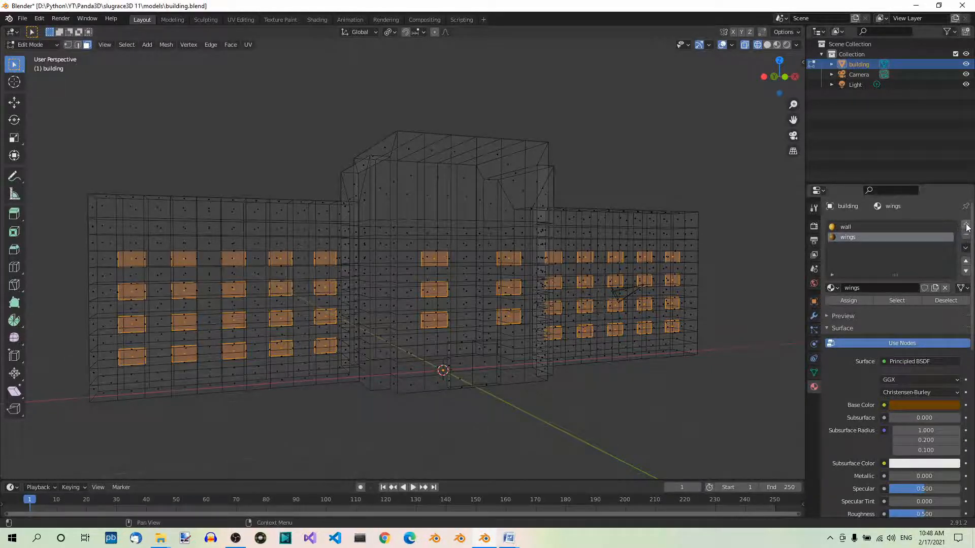
Add a third material slot holding a new material named 'windows'.
click(966, 225)
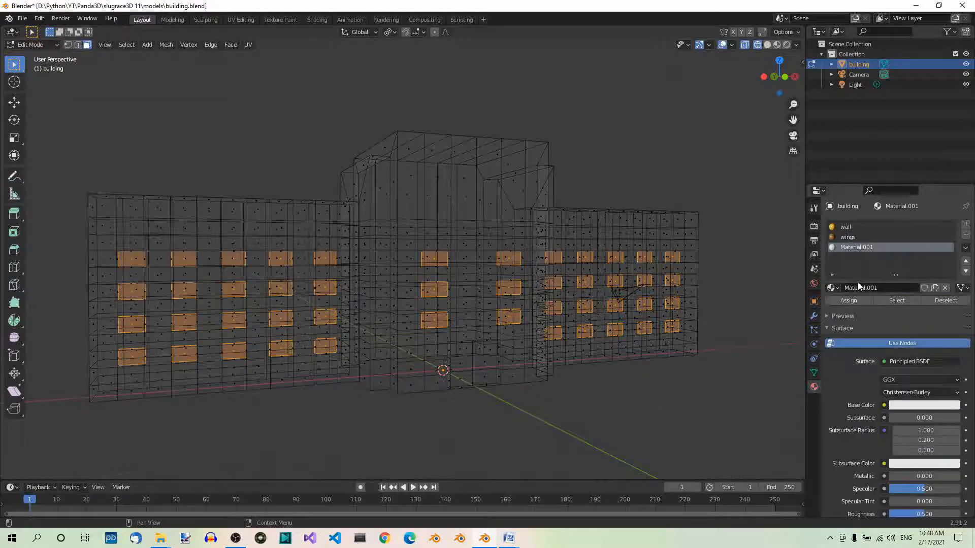
double_click(870, 287)
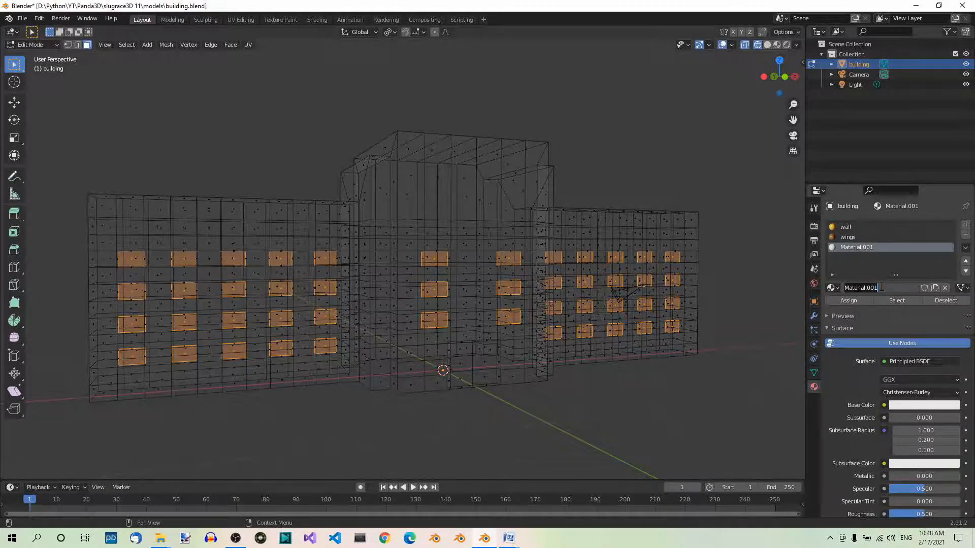
text(windows)
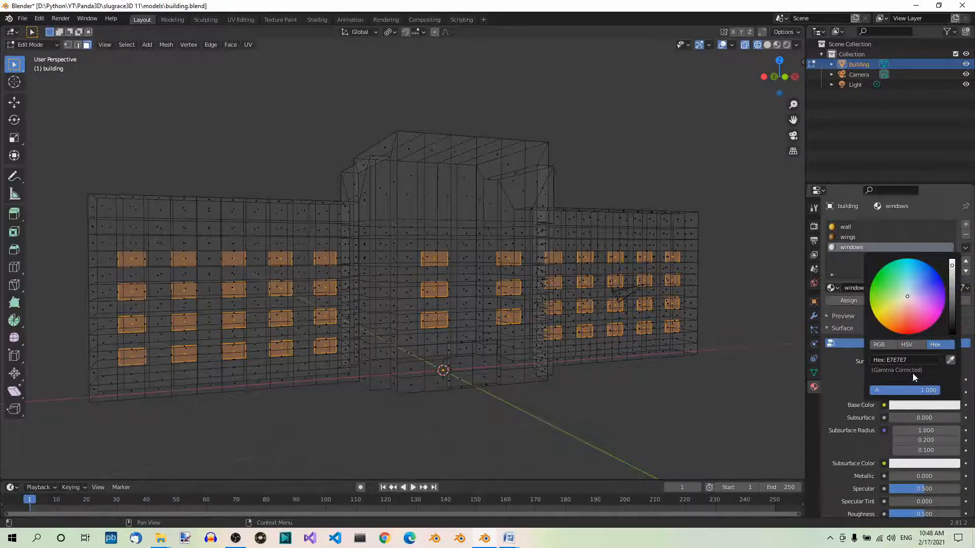
Set the windows base colour to bluish-green via hex and assign it to the window faces.
click(905, 359)
text(344)
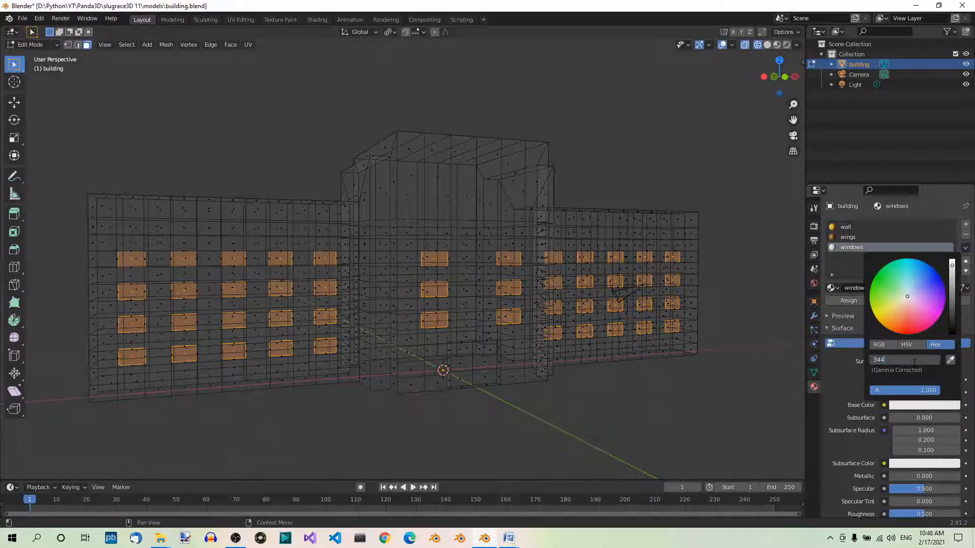
text(B4)
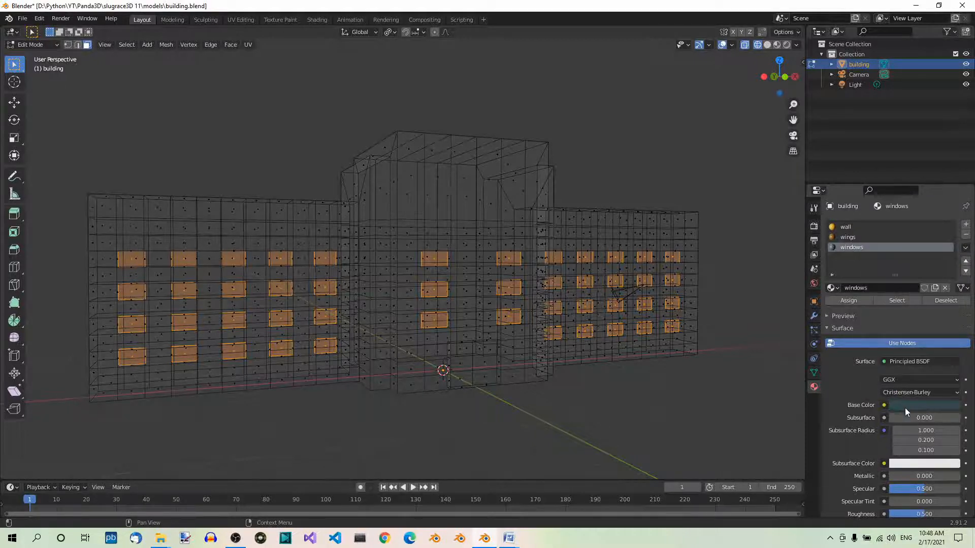
mouse_move(905, 407)
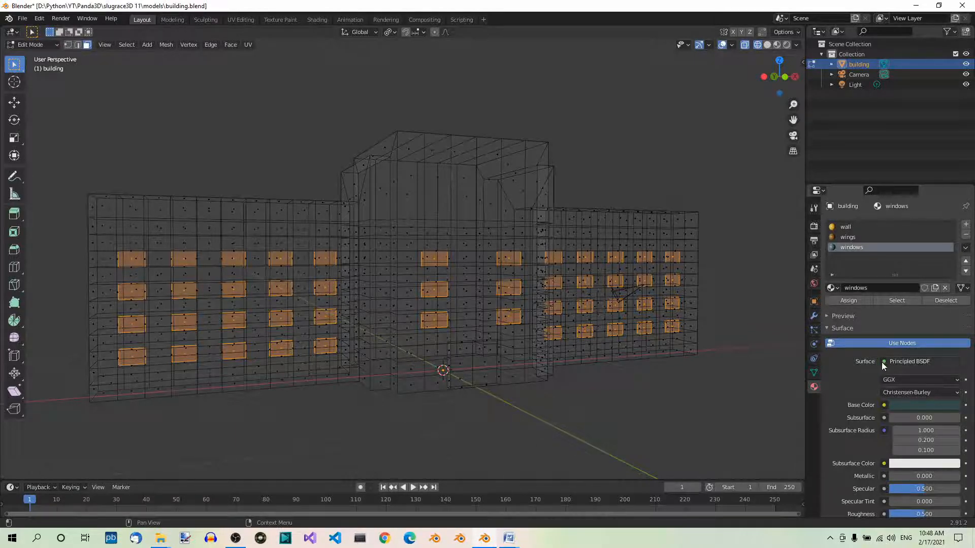
click(848, 300)
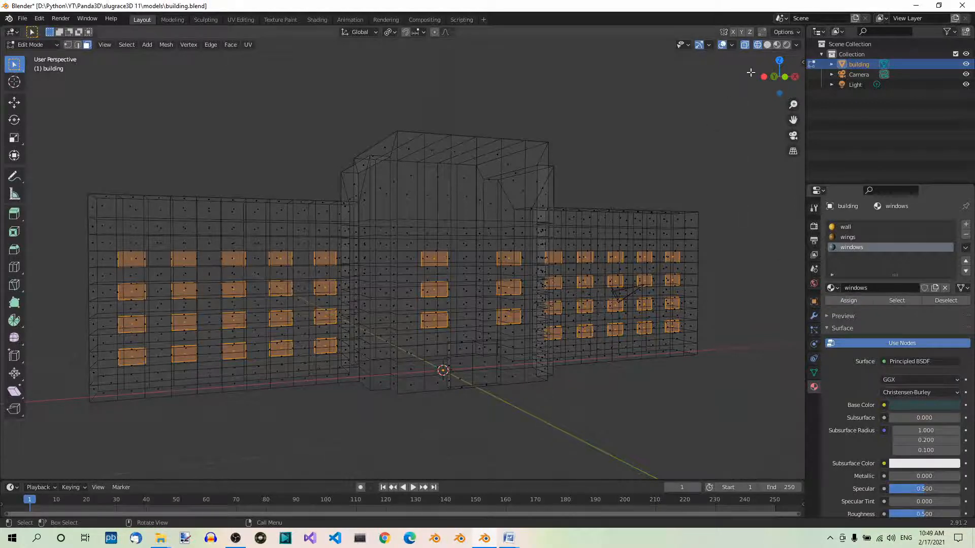
Turn off X-ray so the building mesh displays as a solid surface.
click(775, 44)
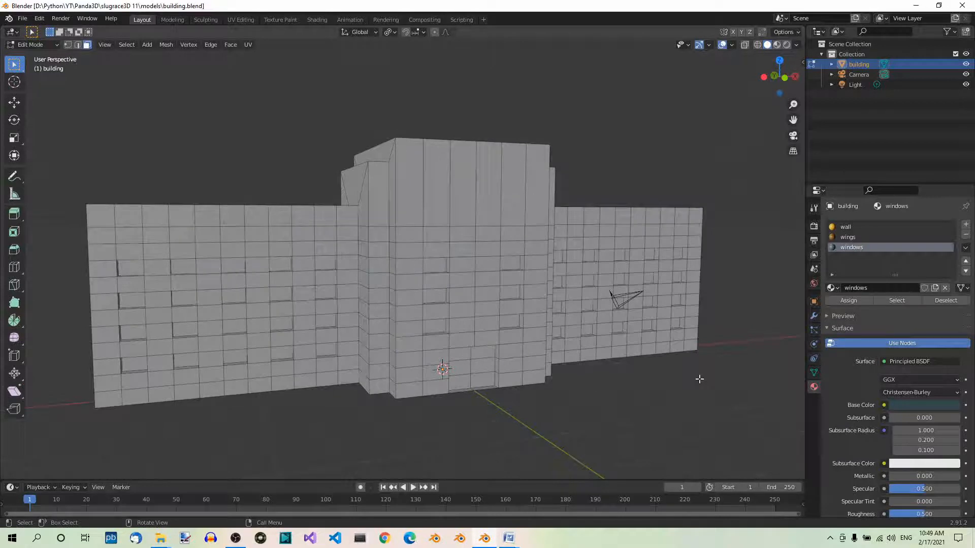
mouse_move(533, 366)
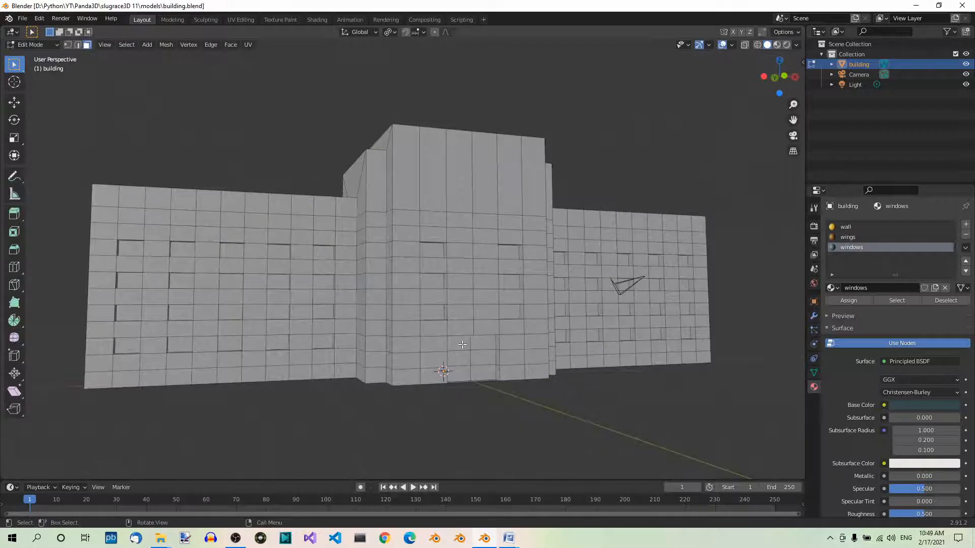
Select the wall slot and pick the door faces at the central block's base.
click(845, 226)
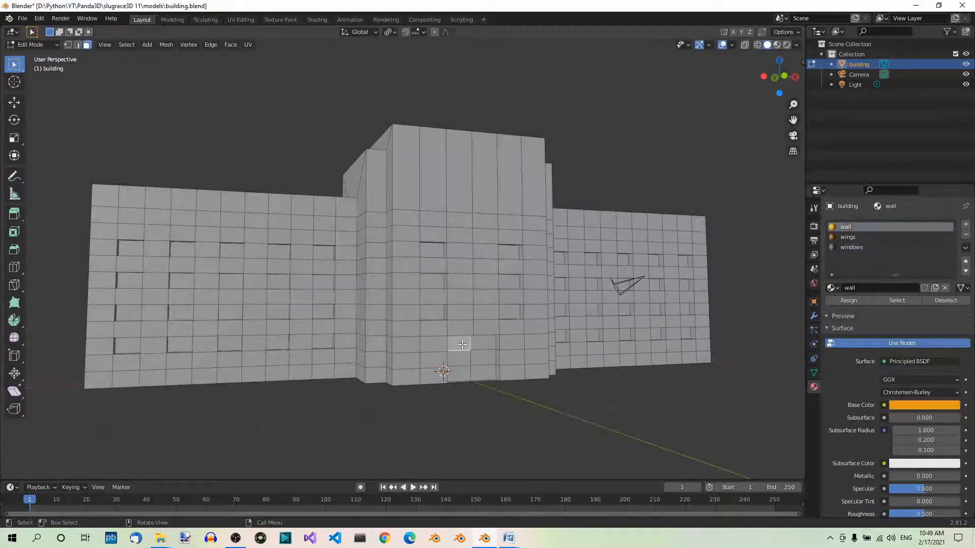
click(469, 343)
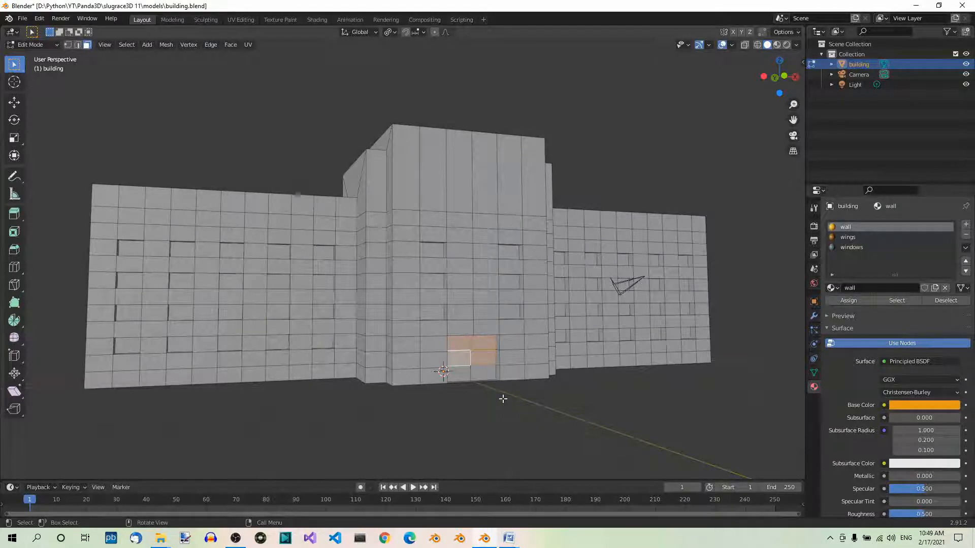
mouse_move(537, 410)
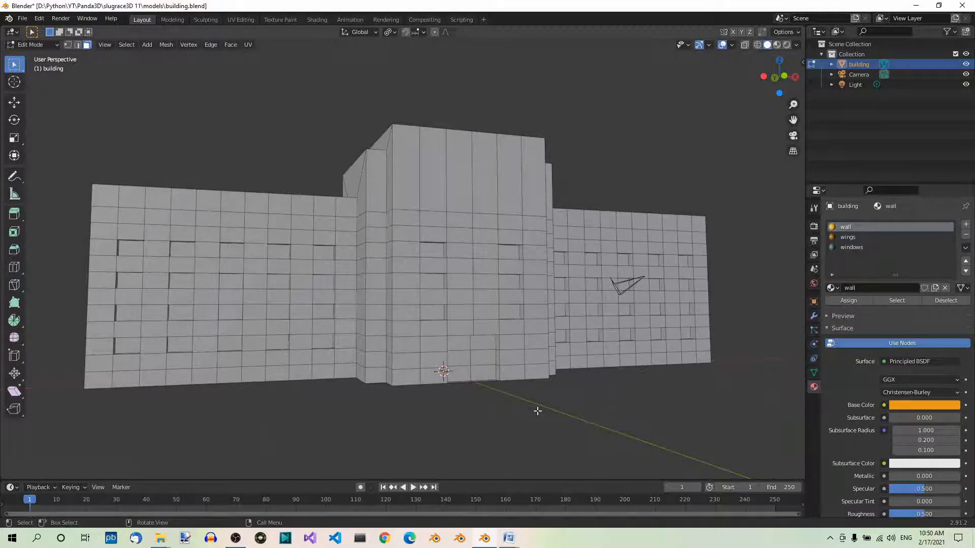
mouse_move(544, 414)
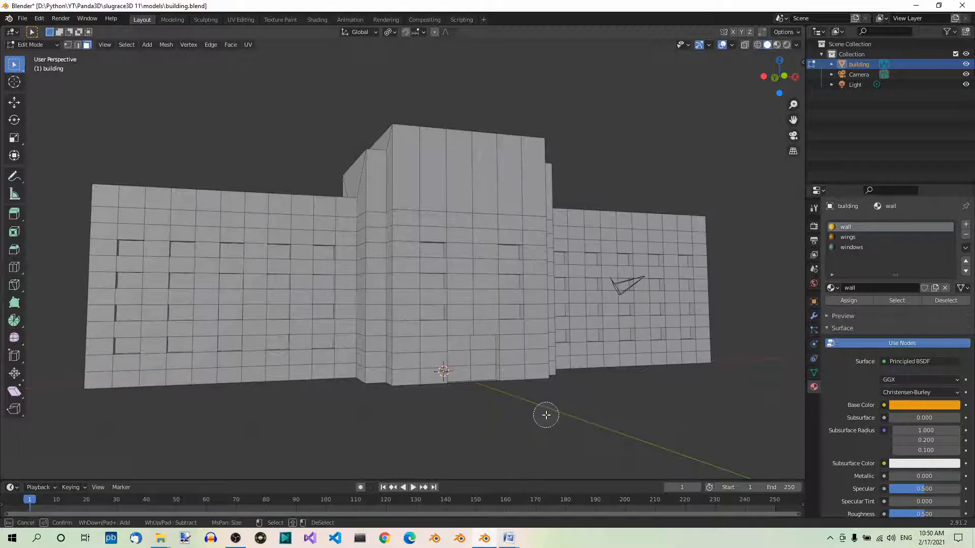
mouse_move(554, 409)
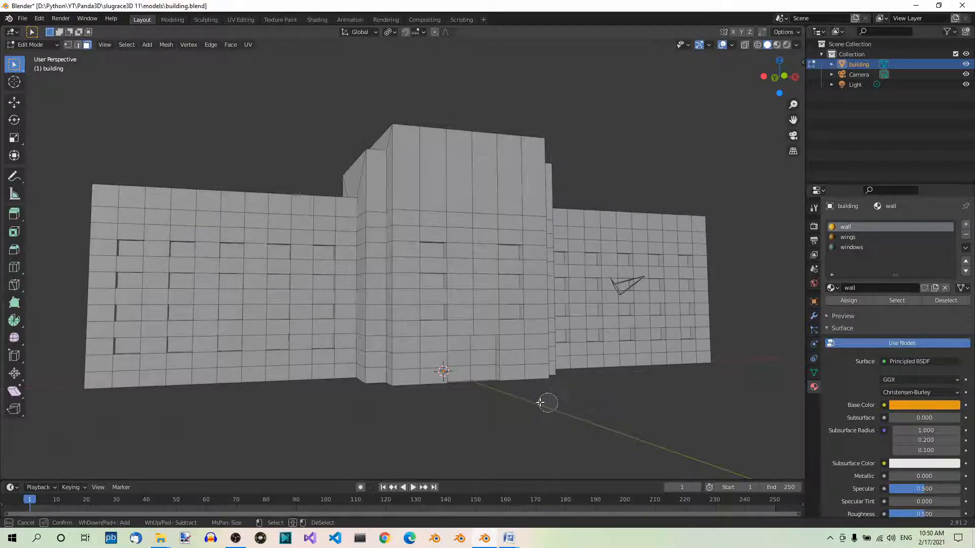
mouse_move(470, 359)
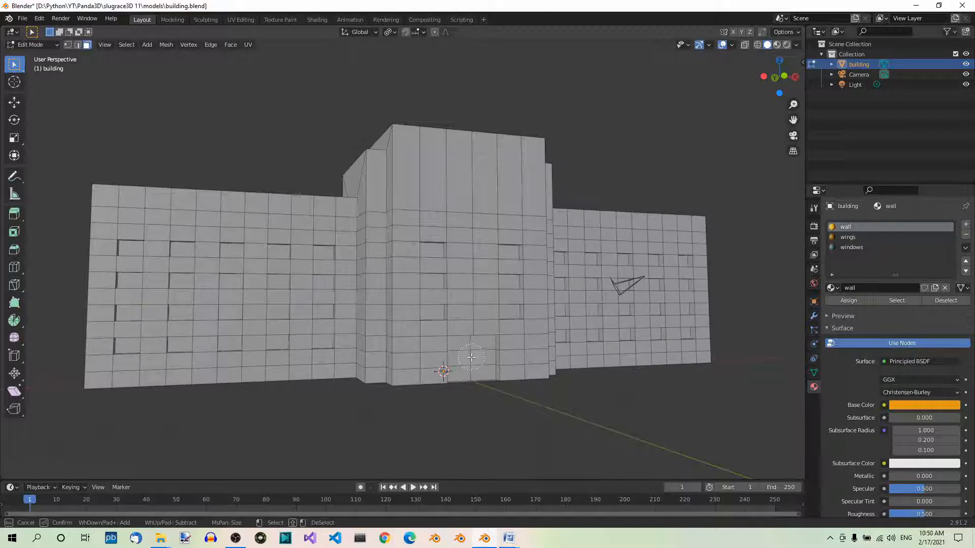
click(471, 357)
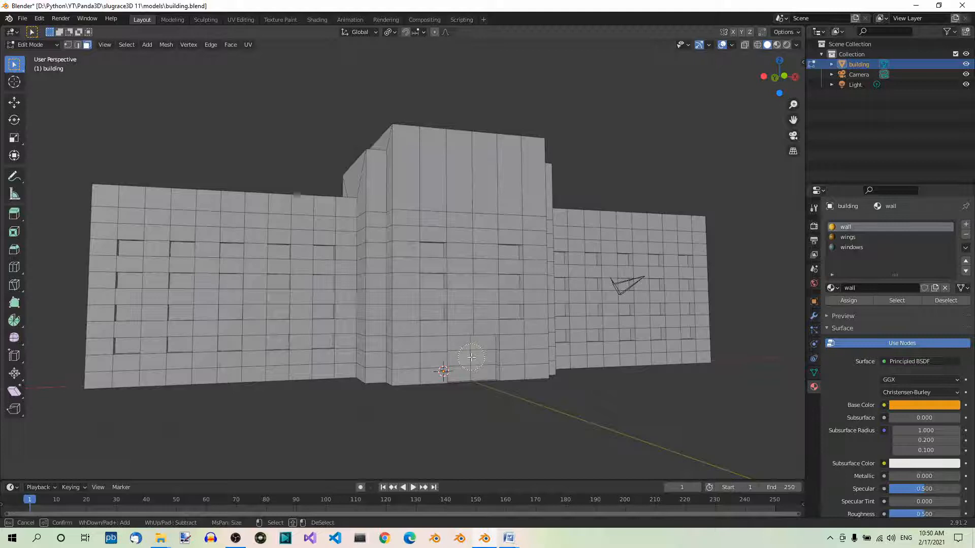
click(471, 357)
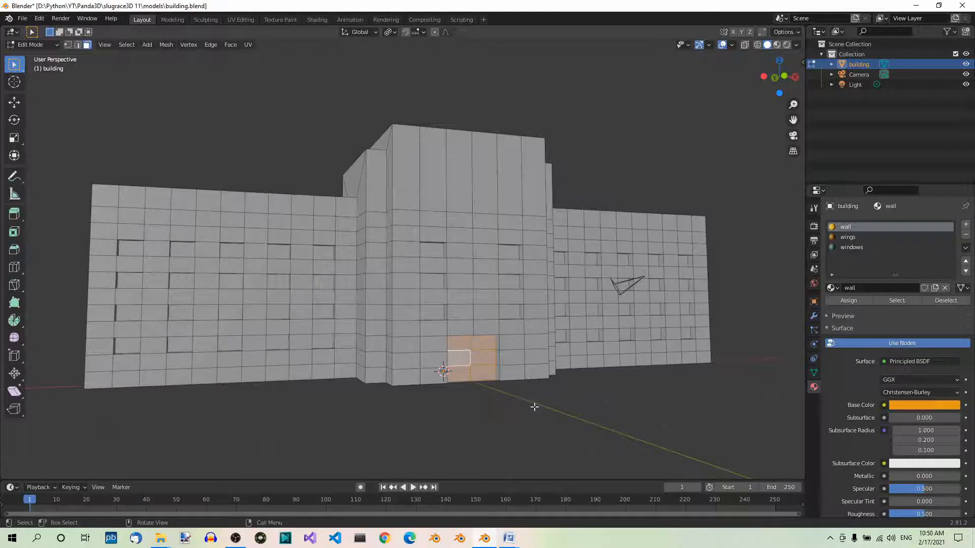
mouse_move(481, 392)
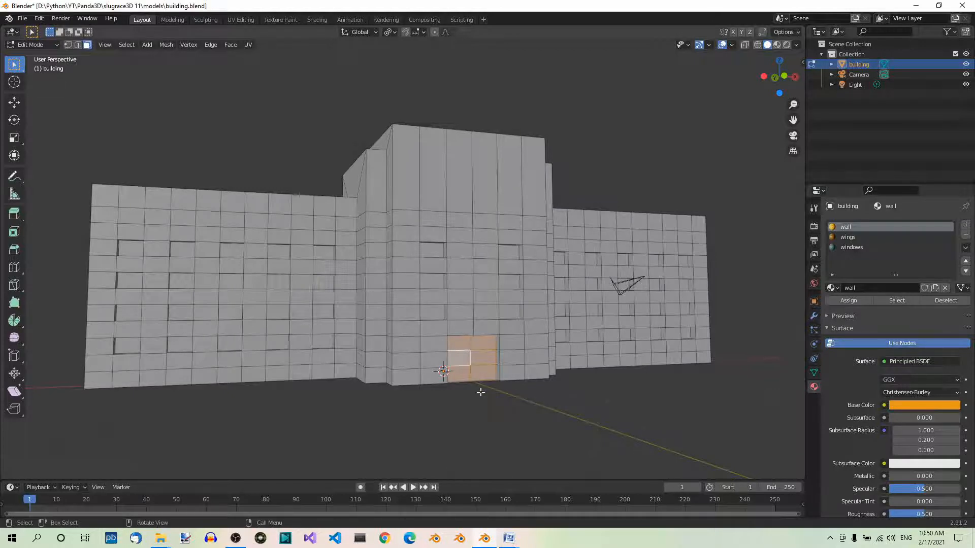
mouse_move(507, 392)
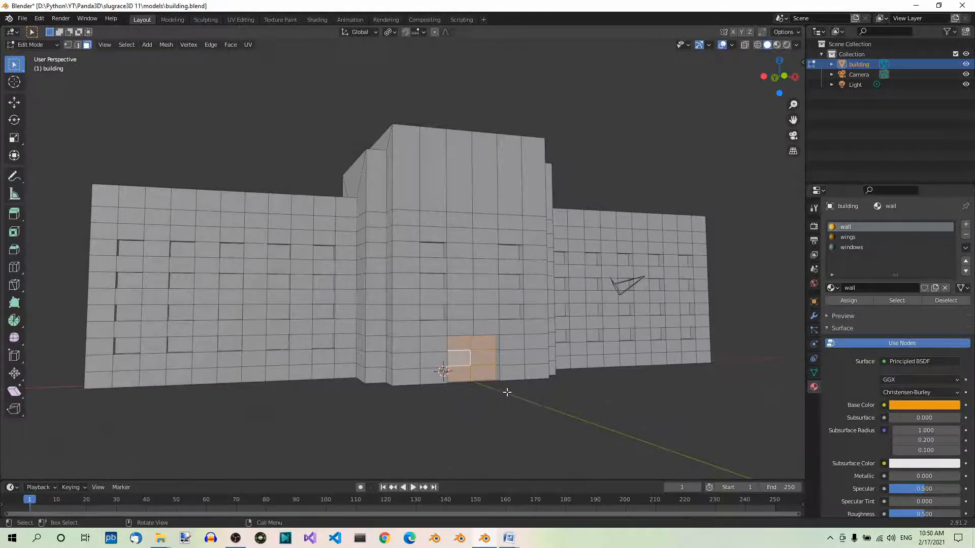
mouse_move(814, 387)
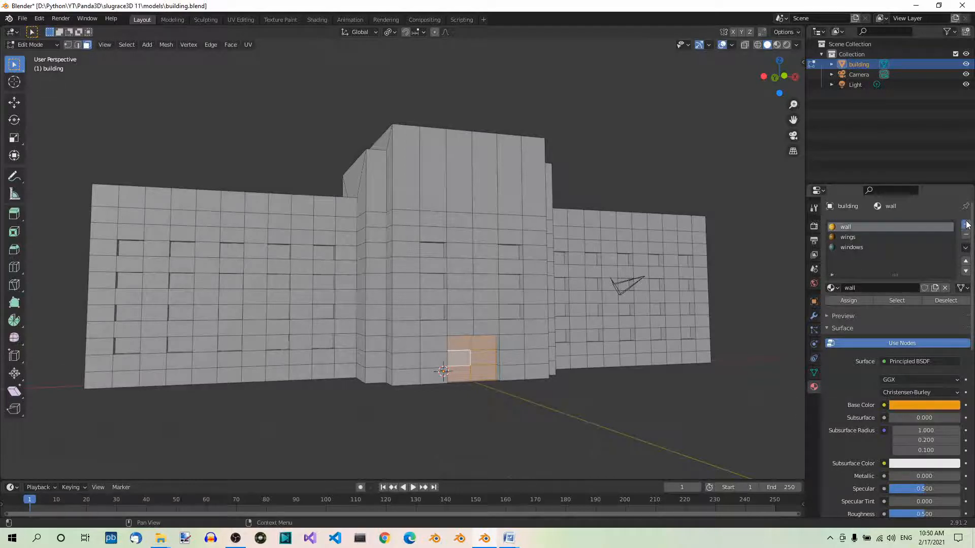
Add a 'door' material slot and set its base colour to dark olive via hex.
click(966, 224)
text(door)
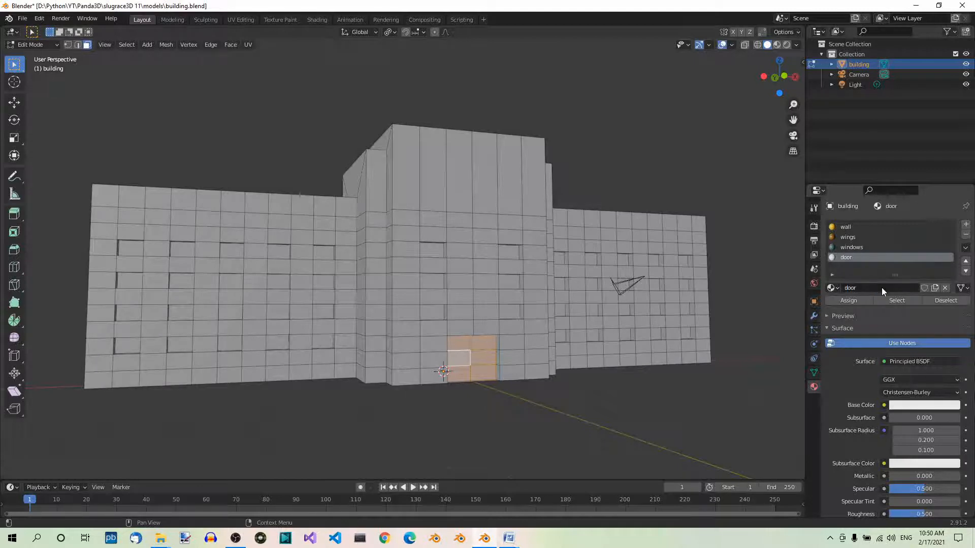
click(924, 404)
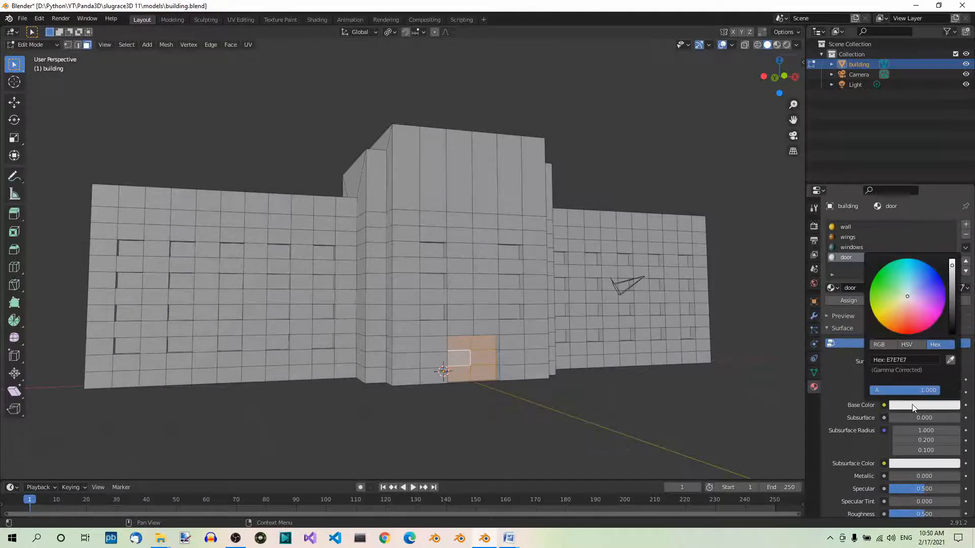
click(906, 360)
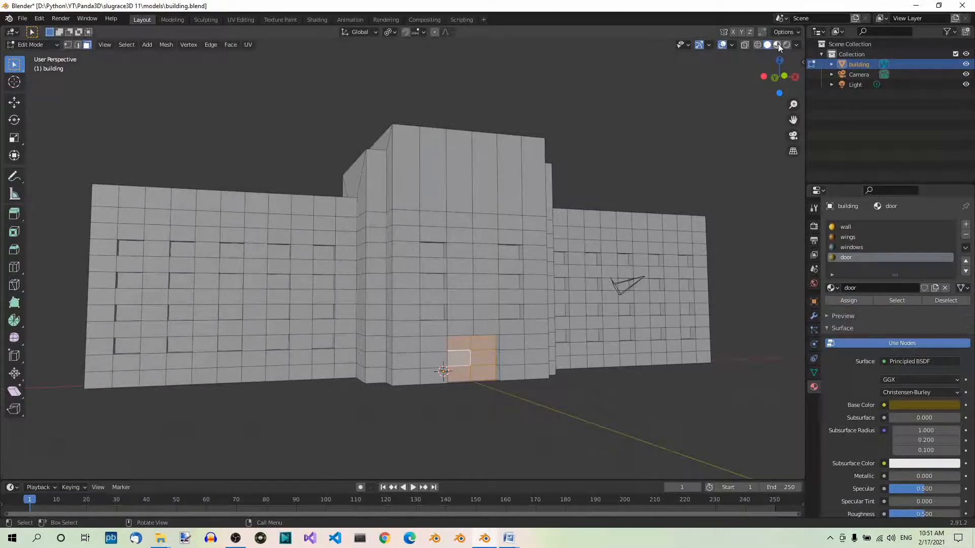
Switch the viewport to Material Preview and return to Object Mode.
click(775, 44)
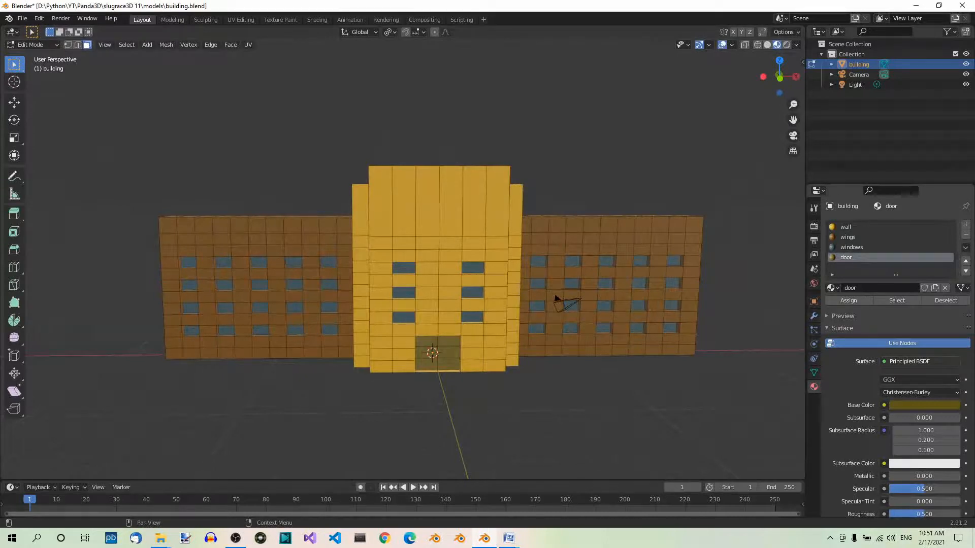
key(ctrl+s)
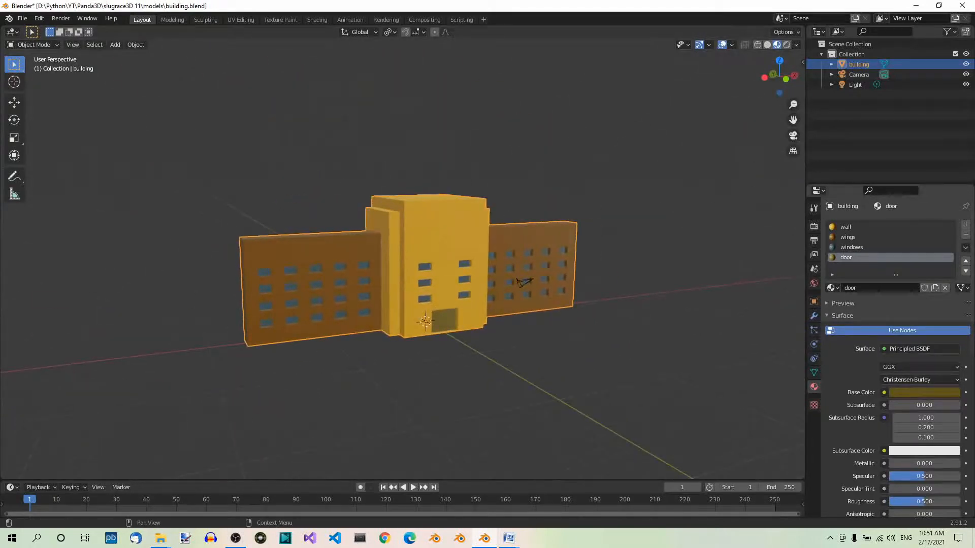
Select the building object and save the file as building.blend.
click(539, 240)
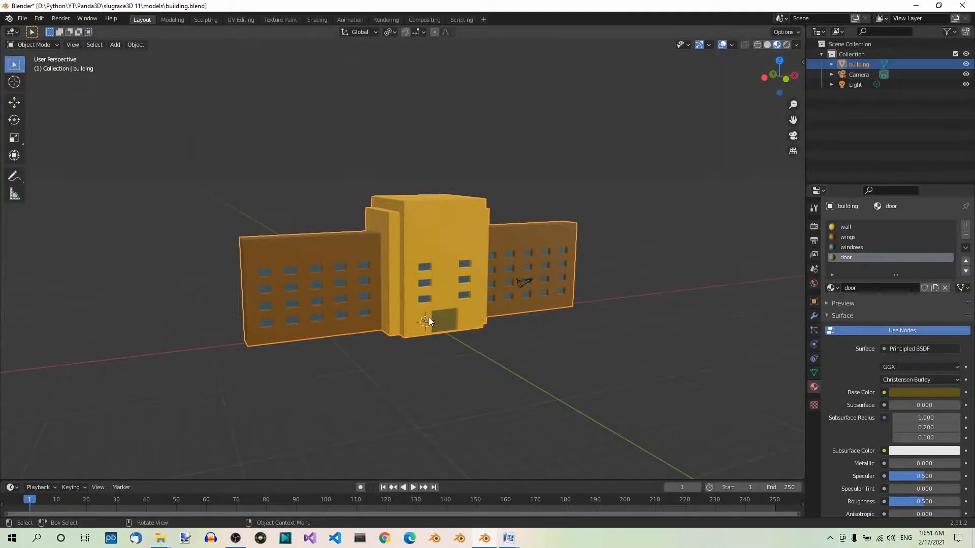
mouse_move(440, 336)
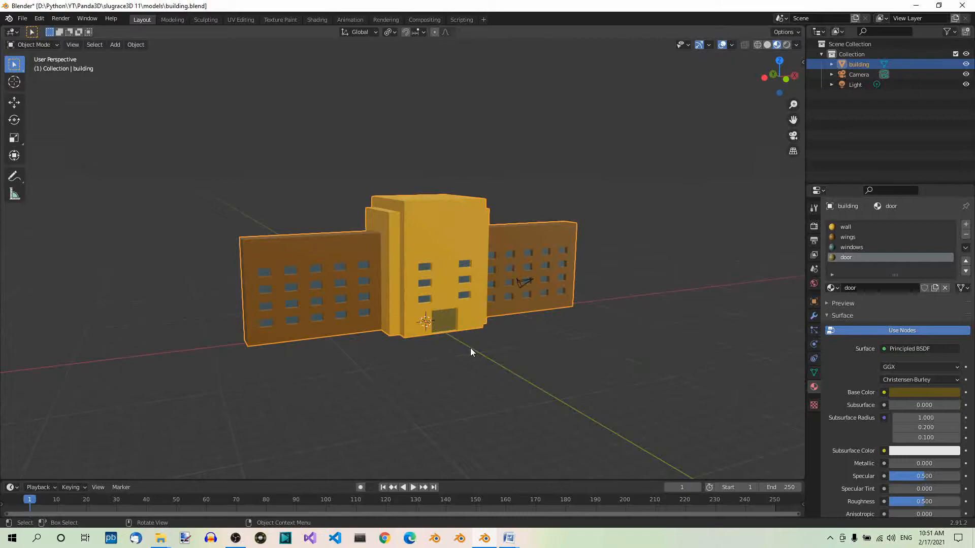
key(ctrl+s)
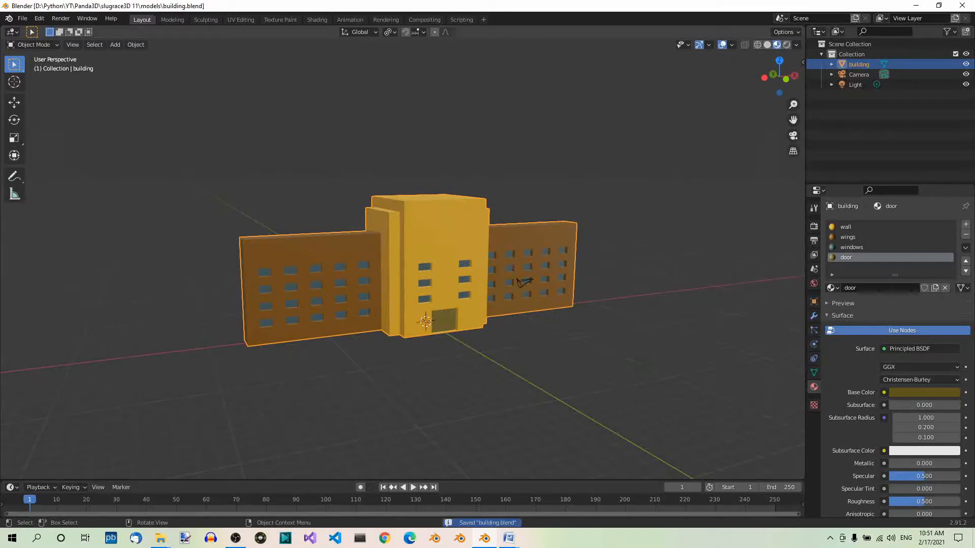